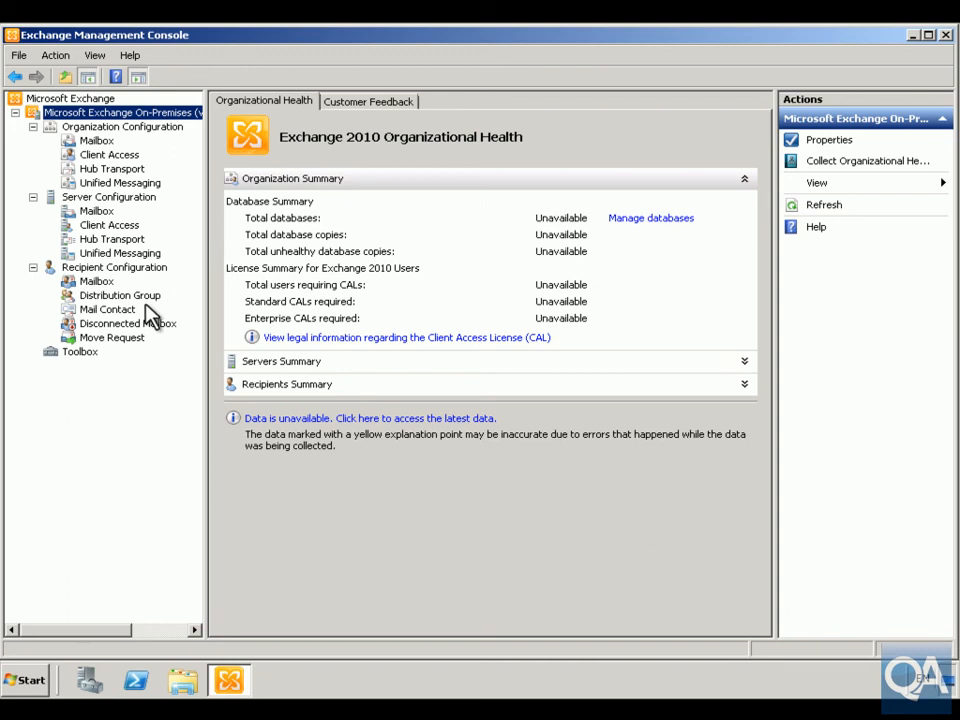
pyautogui.moveTo(136, 168)
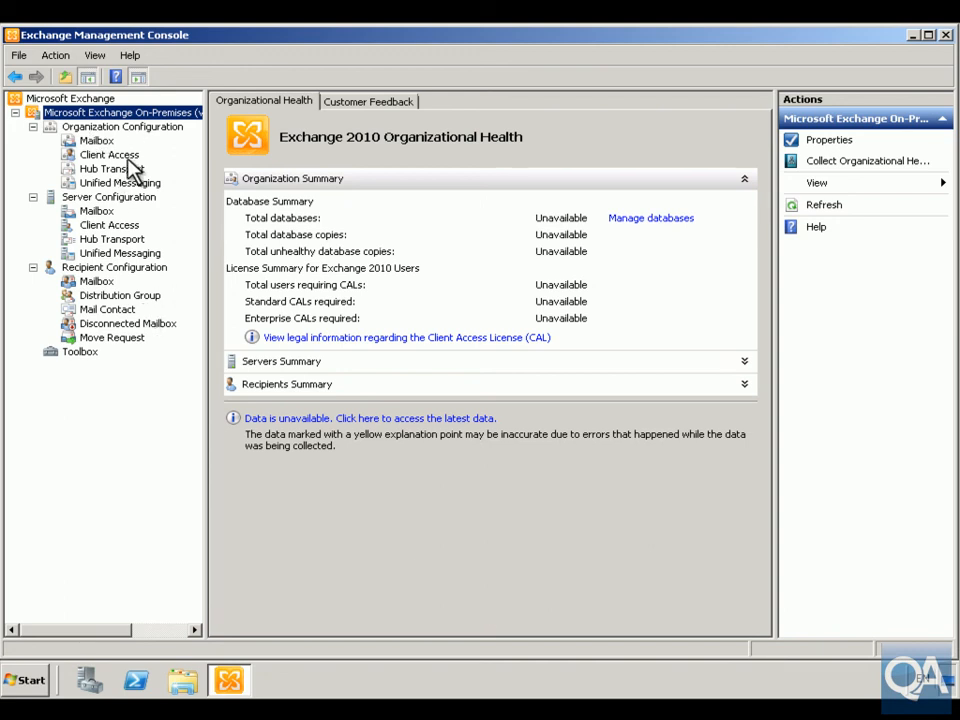
# Show the empty Hub Transport transport rules list under Organization Configuration.
pyautogui.click(112, 168)
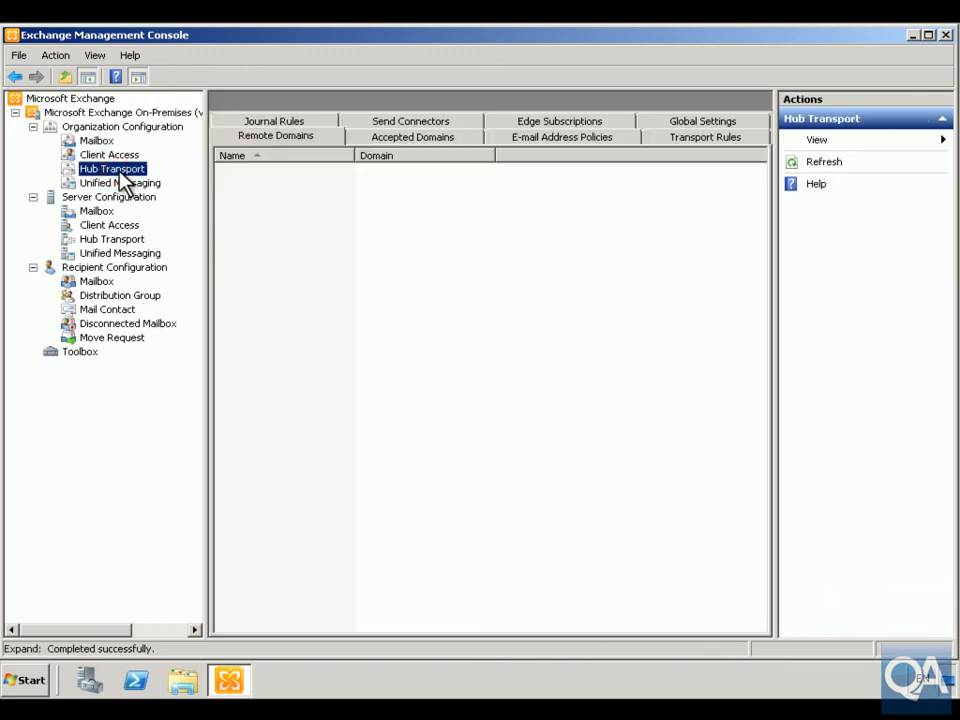
pyautogui.click(112, 168)
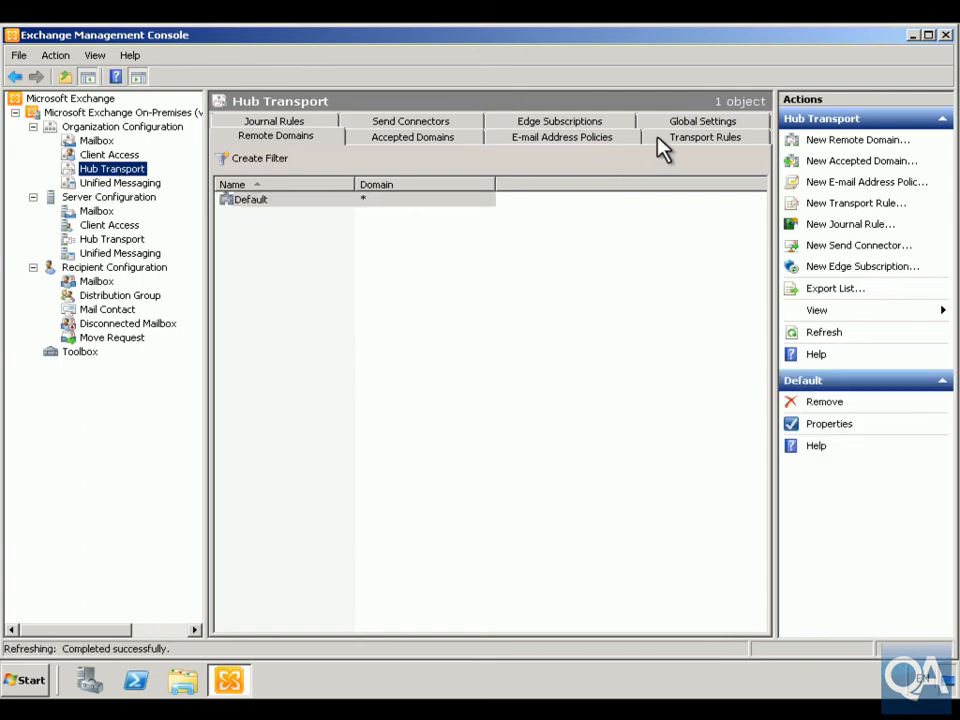
pyautogui.click(704, 136)
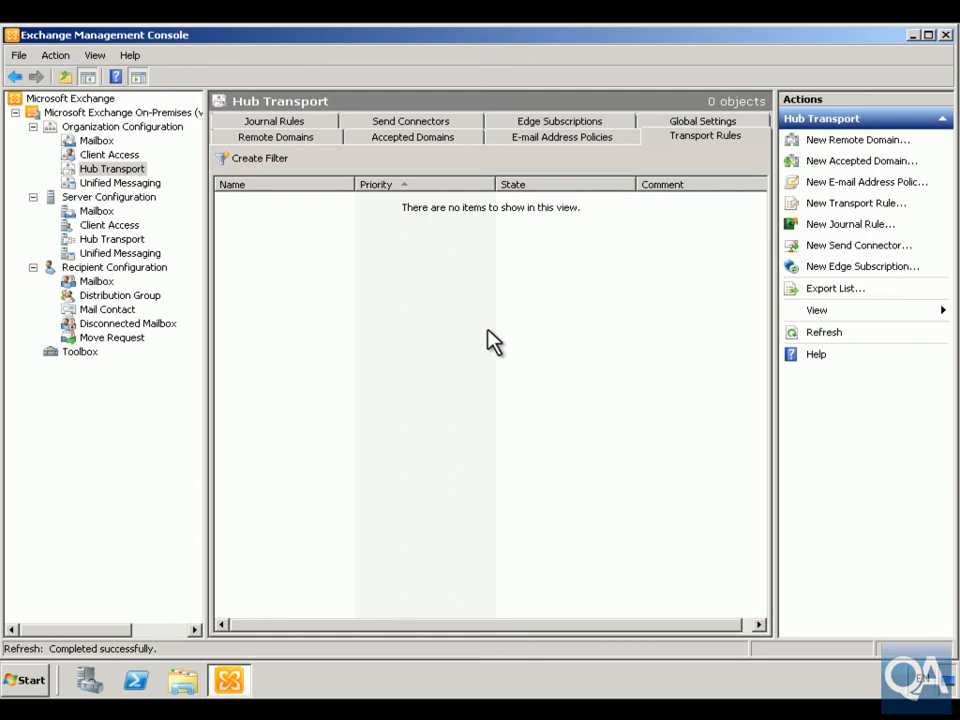
pyautogui.rightClick(490, 340)
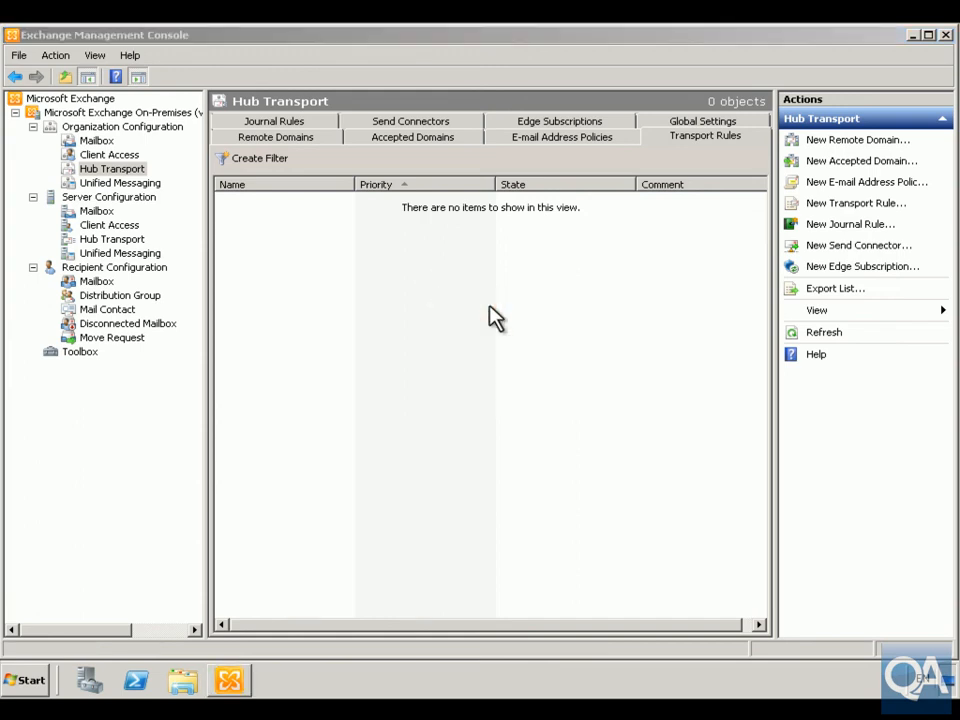
# Start a new transport rule named 'Company Disclaimer'.
pyautogui.click(856, 204)
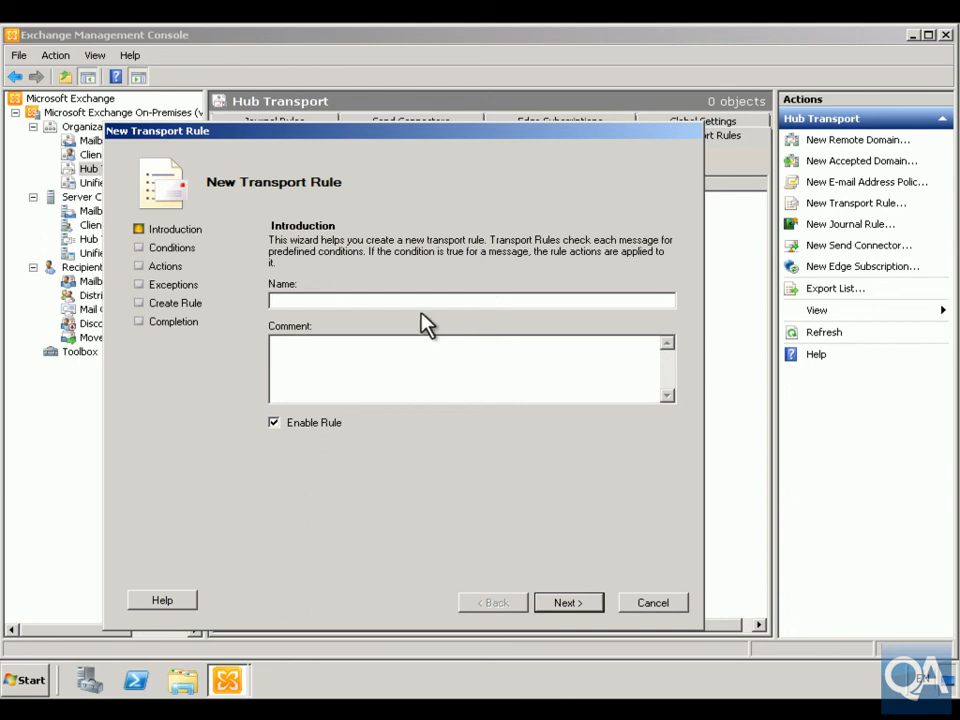
pyautogui.moveTo(184, 276)
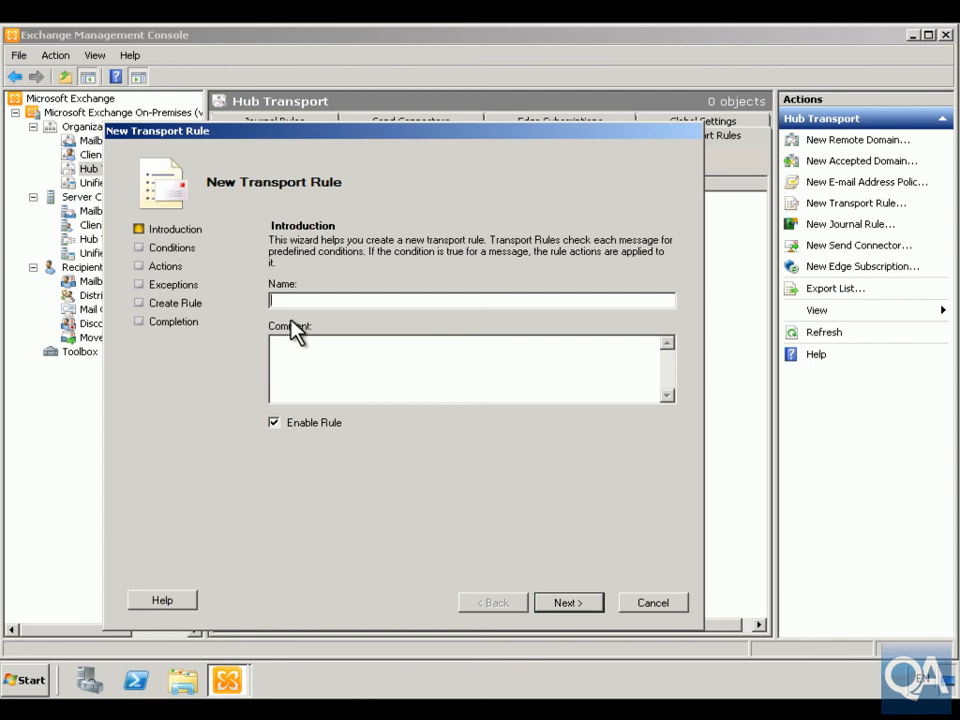
pyautogui.write('C')
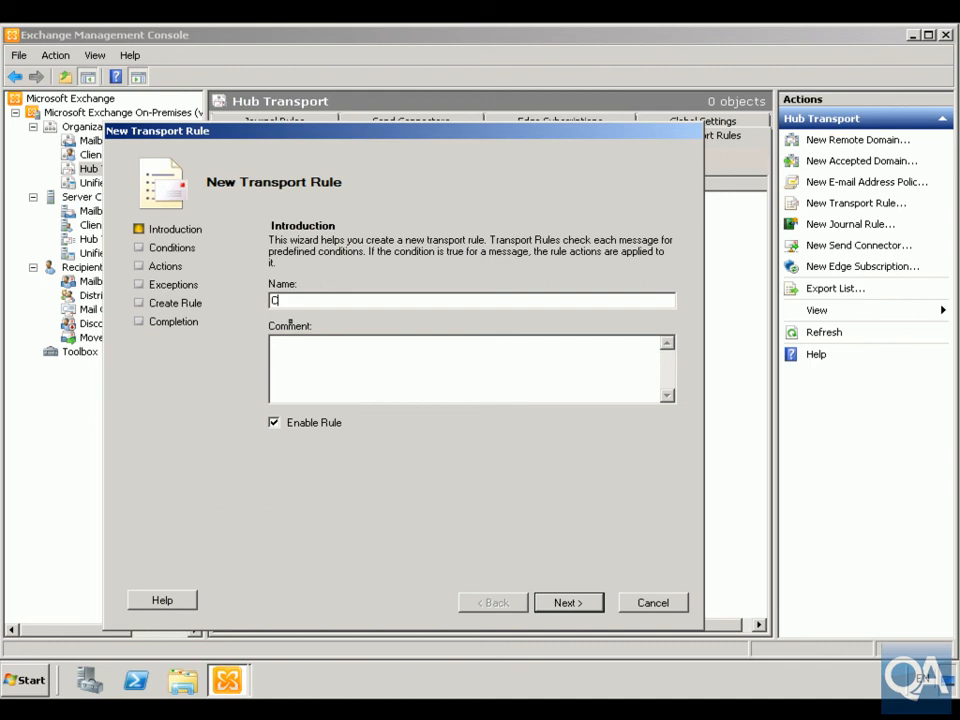
pyautogui.write('Company')
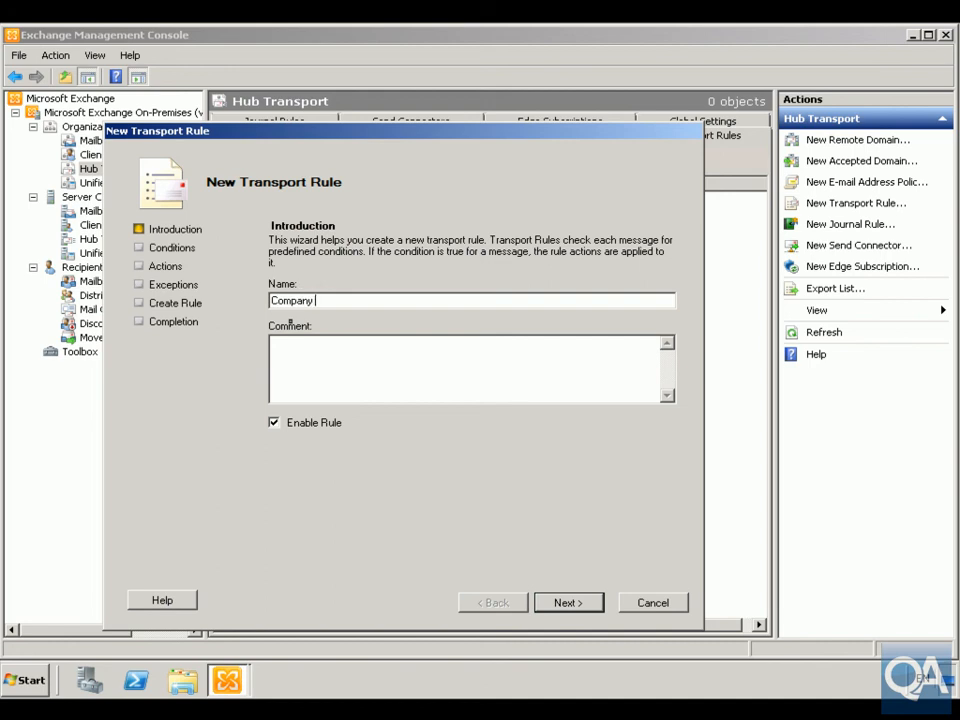
pyautogui.write('Disclaimer')
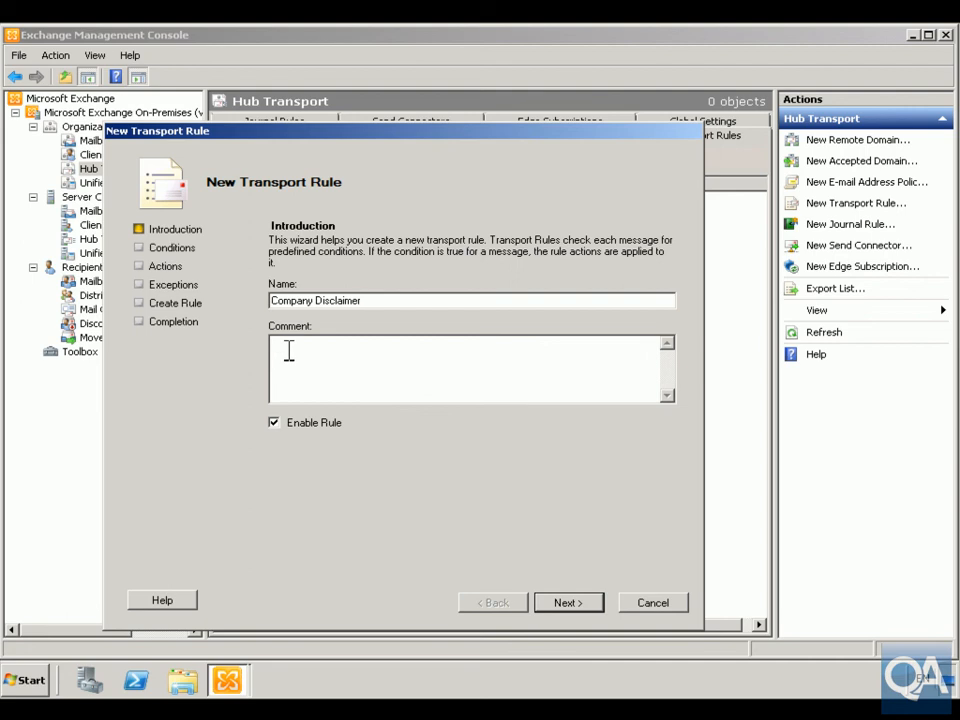
# Add the comment 'Company Email disclaimer attached to bottom of email'.
pyautogui.write('Company')
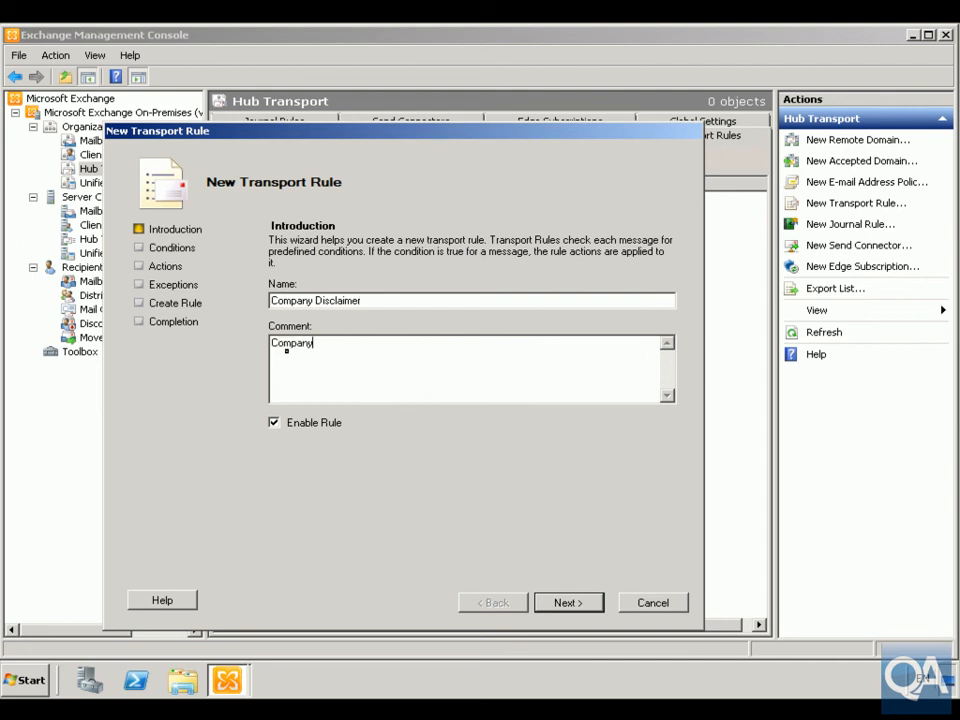
pyautogui.write('Email')
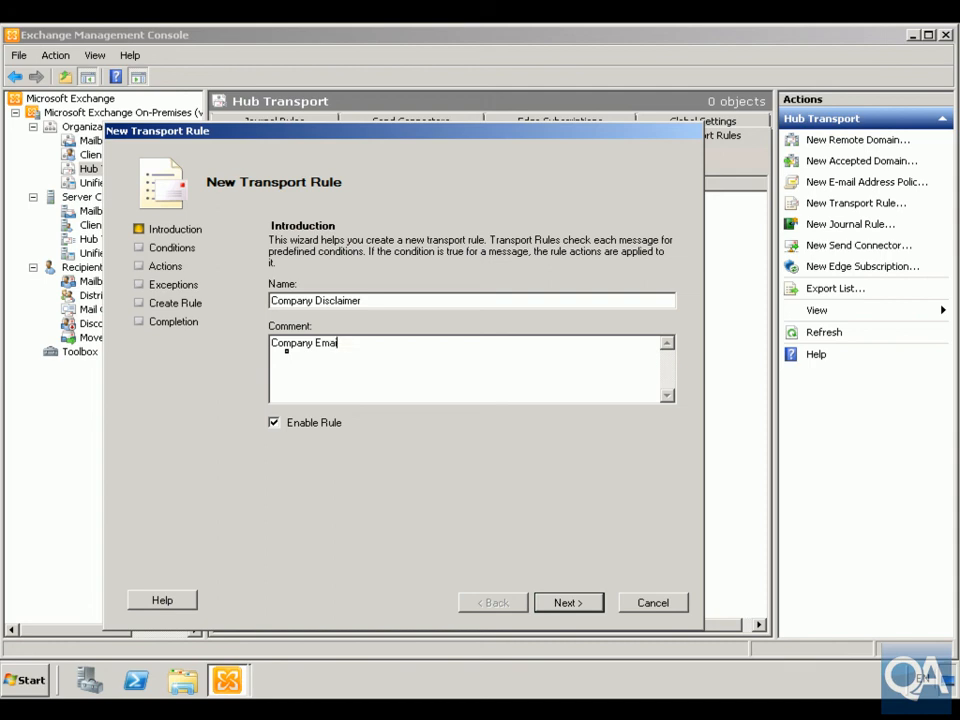
pyautogui.write('disclaimer to b')
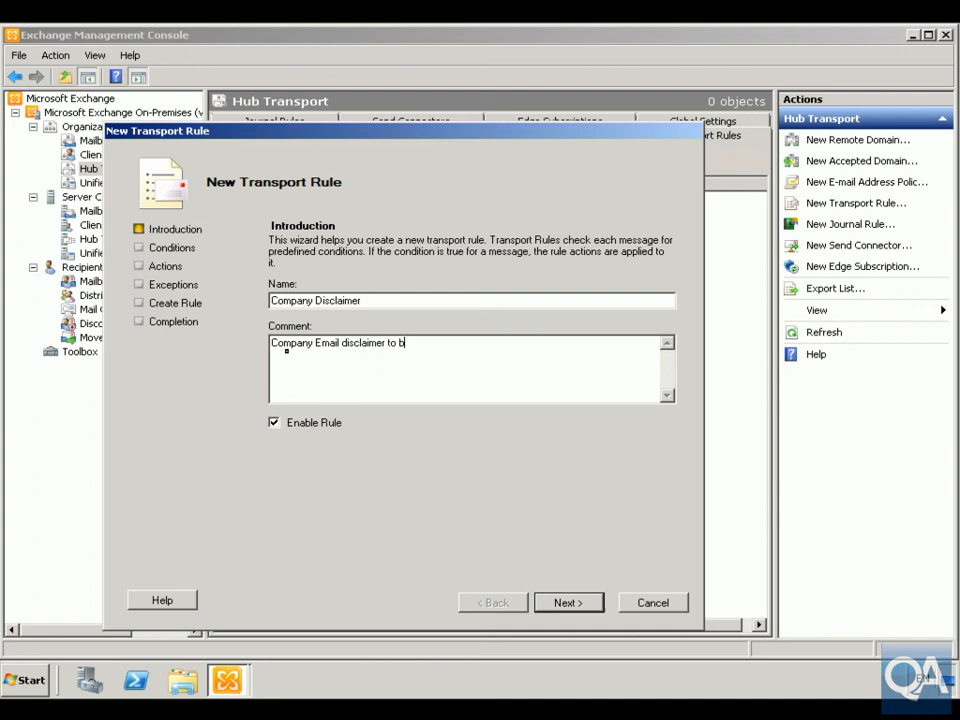
pyautogui.write('e attac')
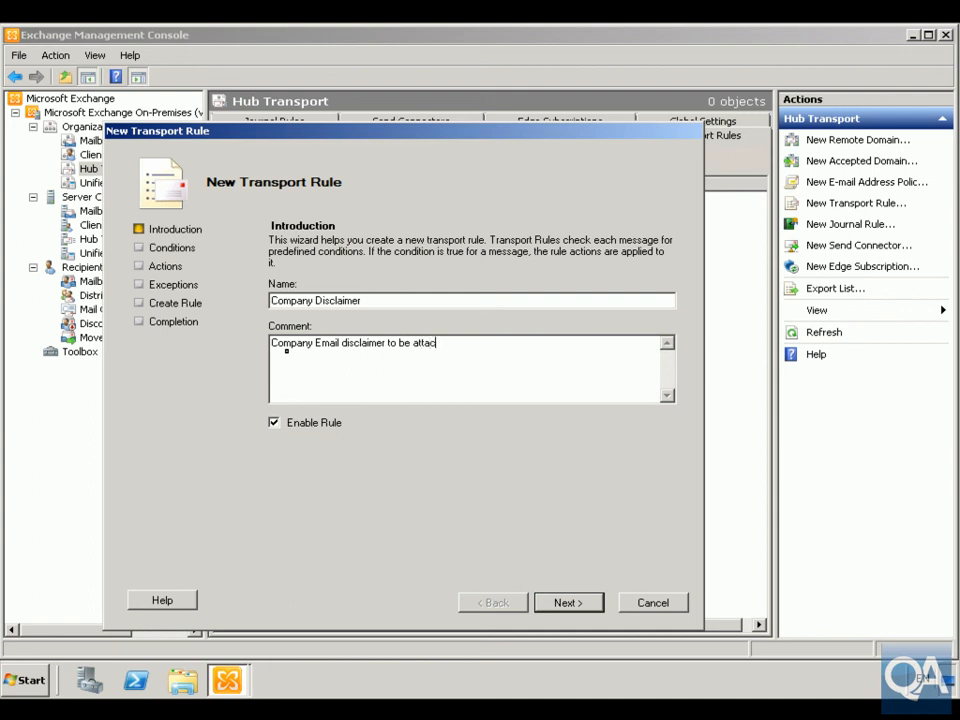
pyautogui.write('hed to b')
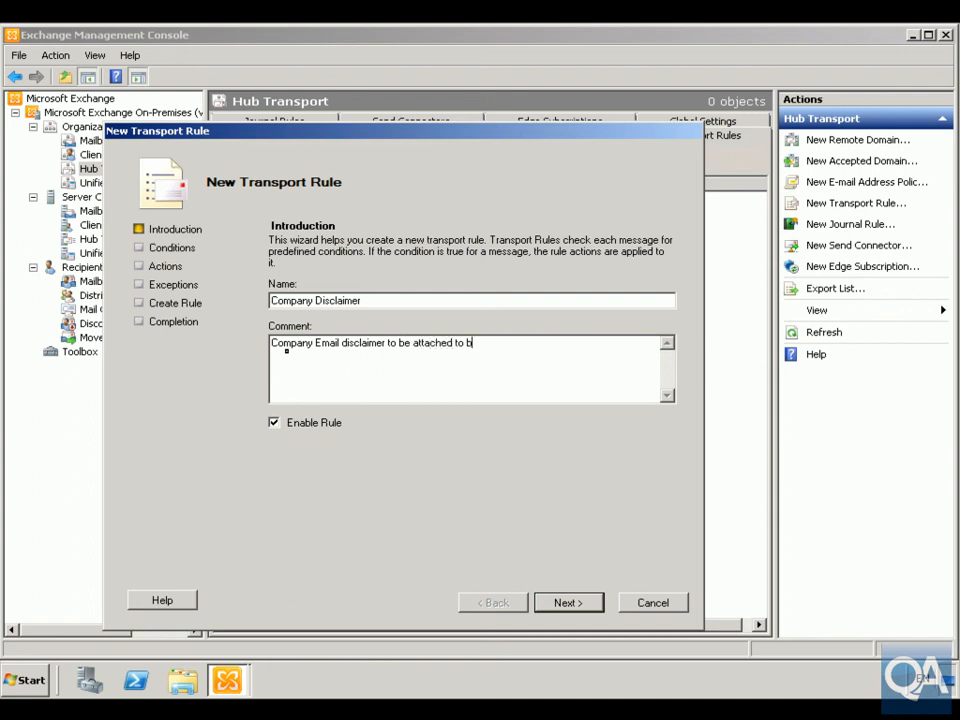
pyautogui.write('ottom')
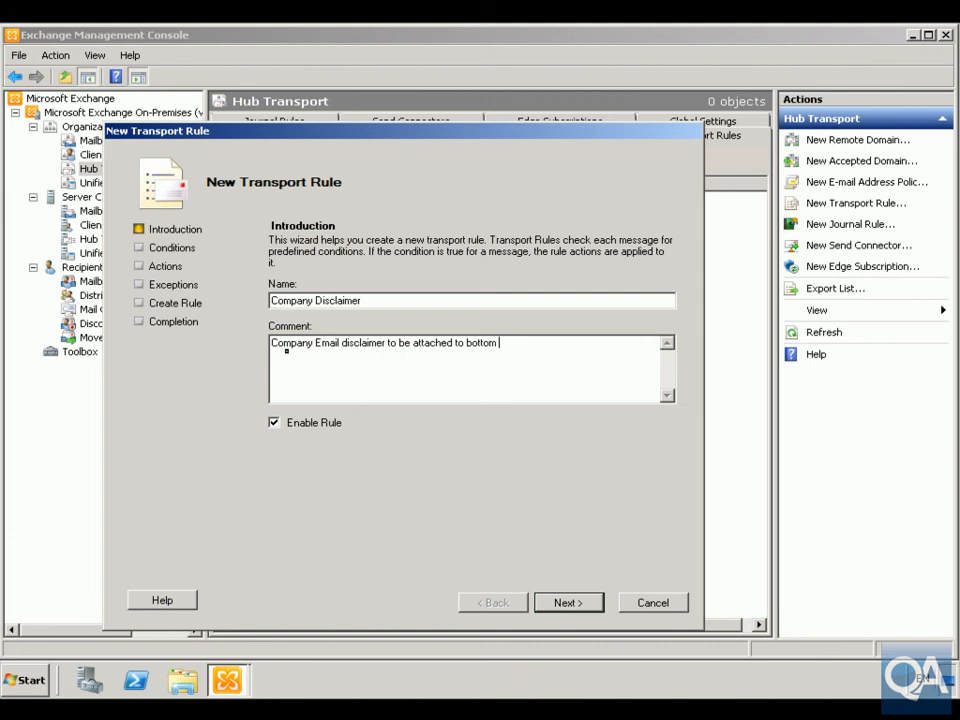
pyautogui.write('of email')
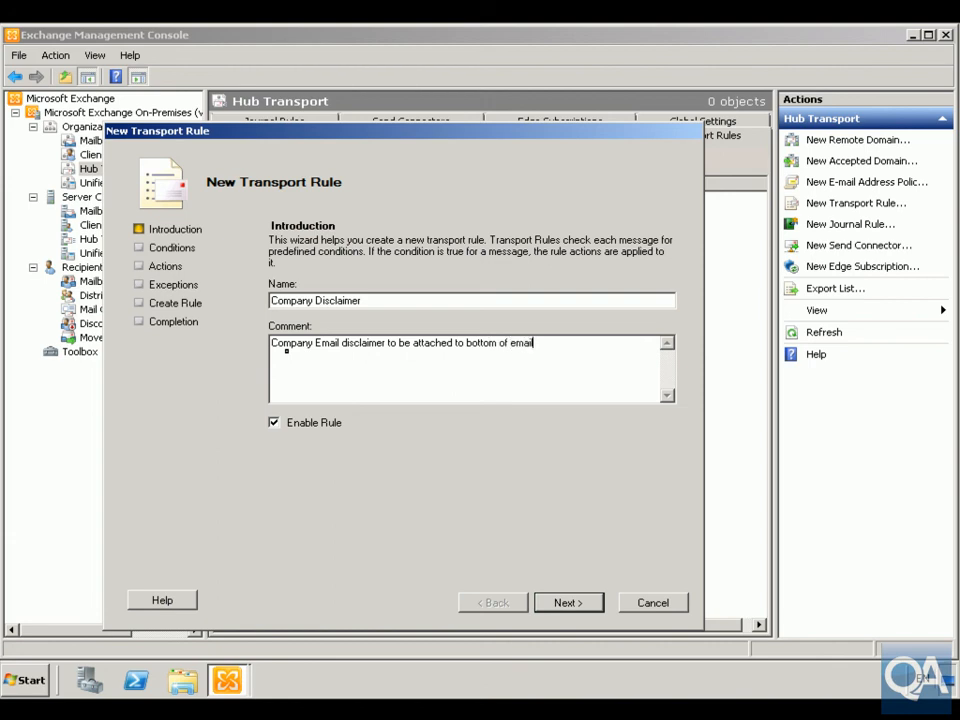
# Add the condition: sent to users Inside the organization.
pyautogui.click(568, 602)
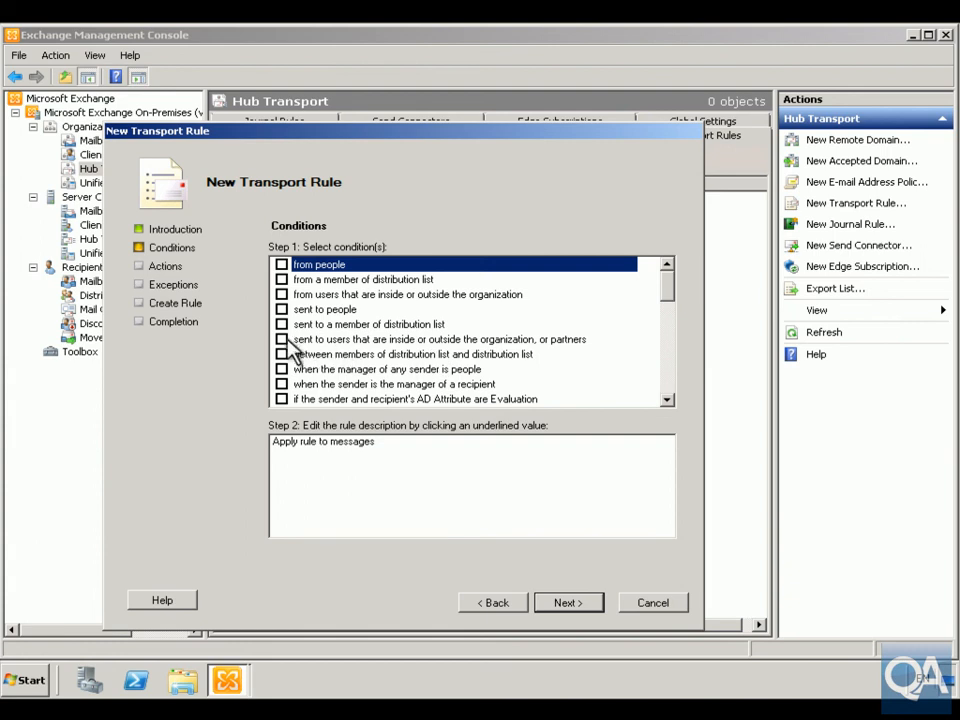
pyautogui.click(280, 340)
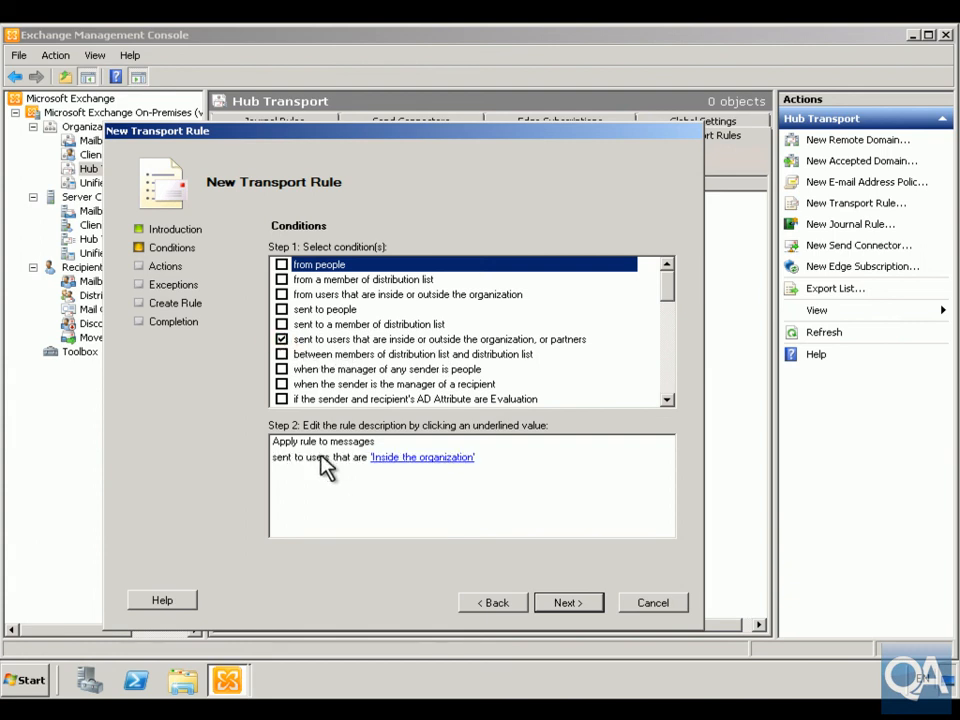
pyautogui.click(420, 456)
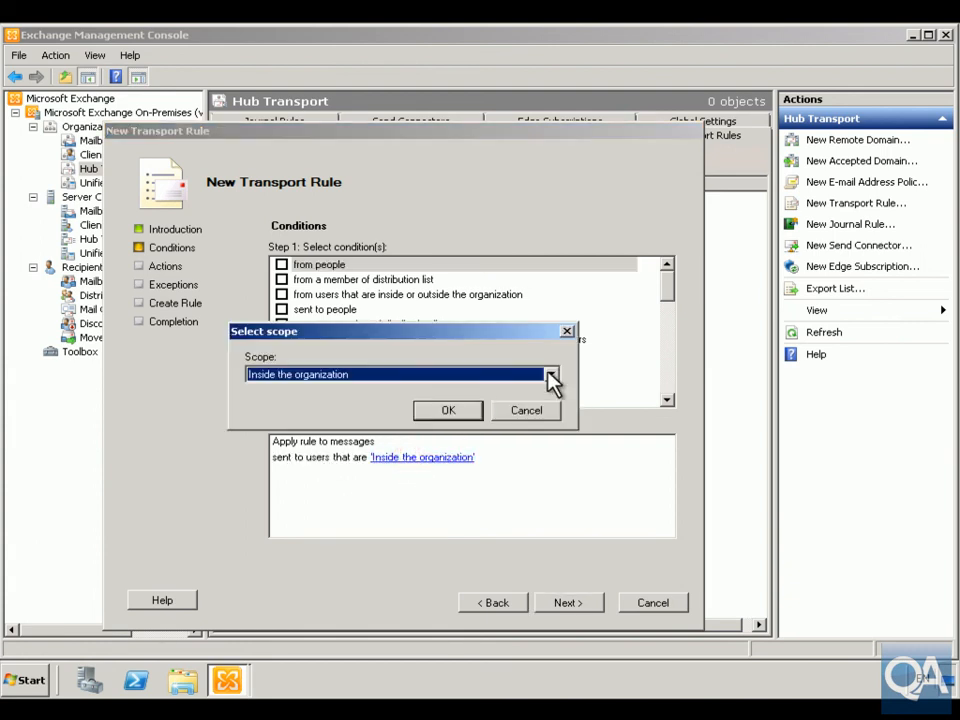
pyautogui.click(550, 374)
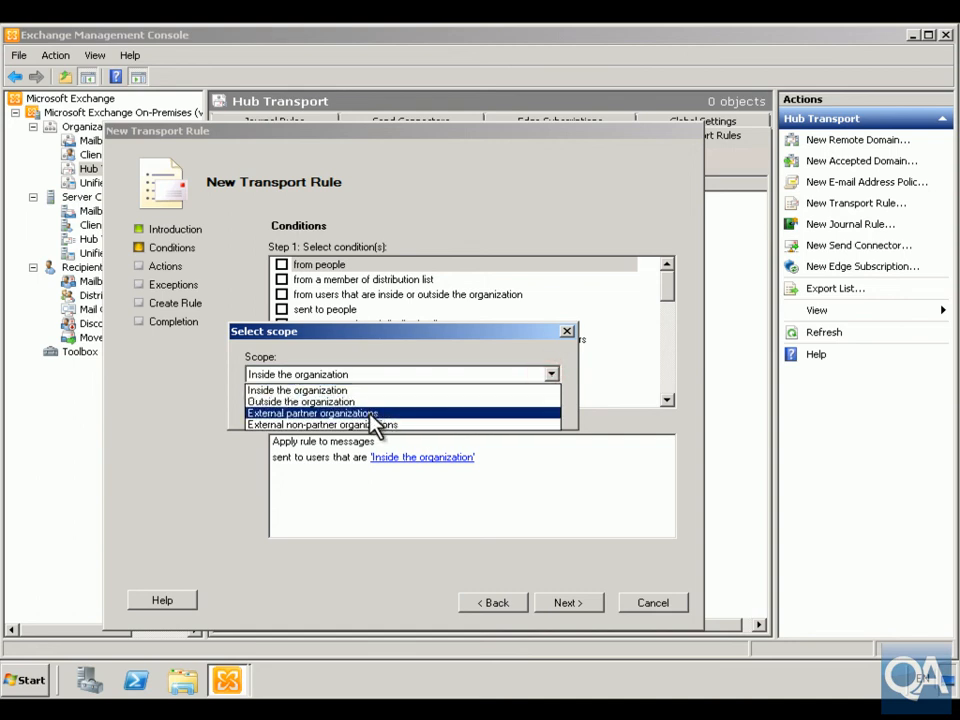
pyautogui.moveTo(350, 424)
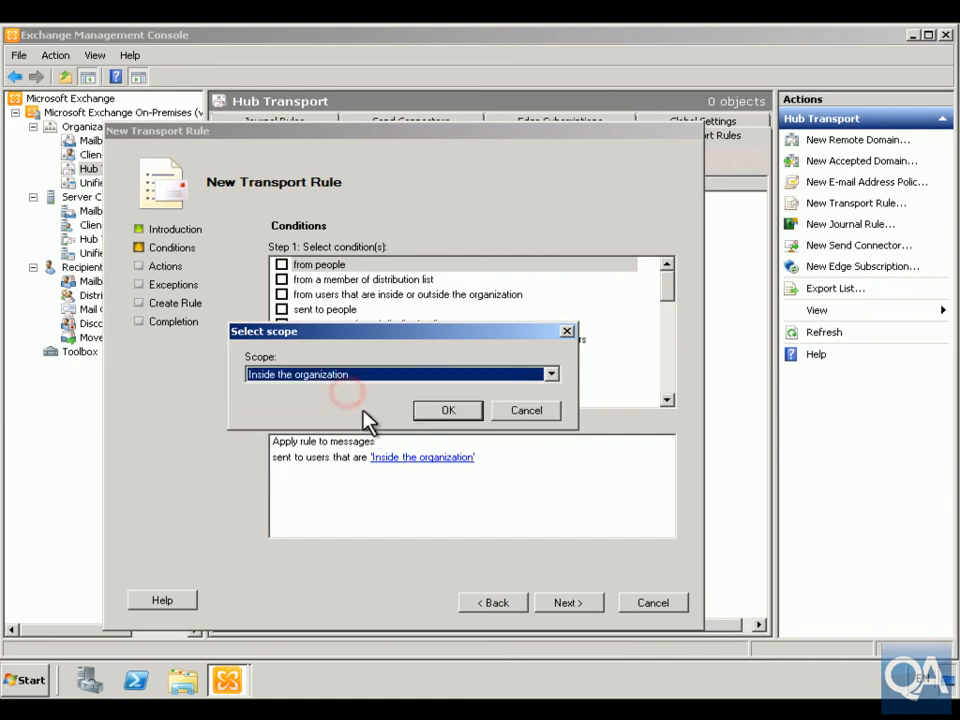
pyautogui.click(448, 410)
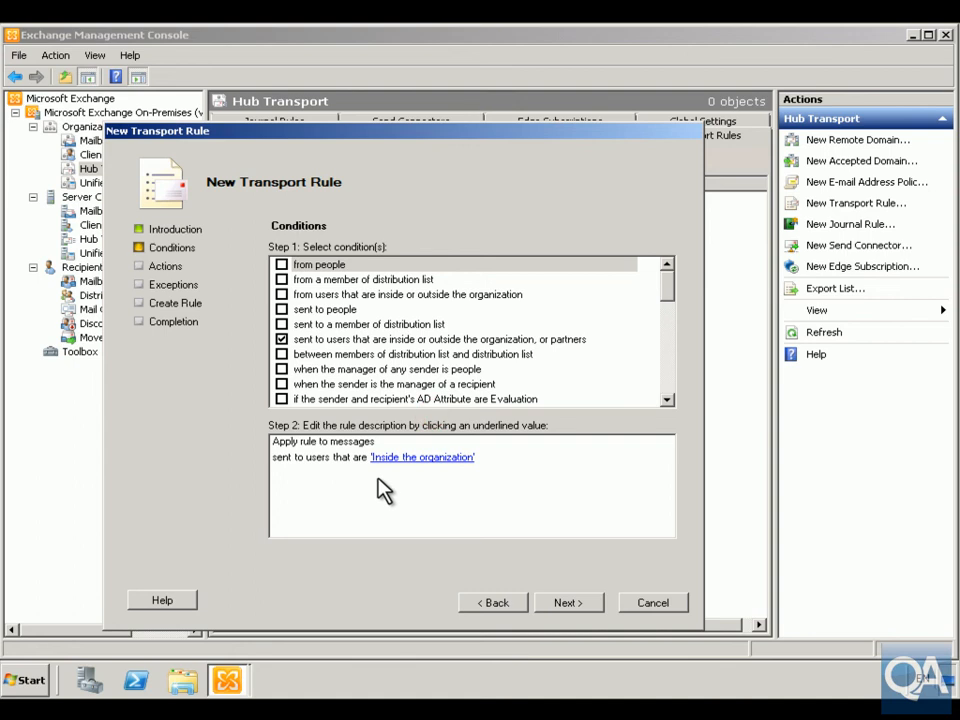
# Add the action to append disclaimer text, keeping position as append.
pyautogui.click(568, 602)
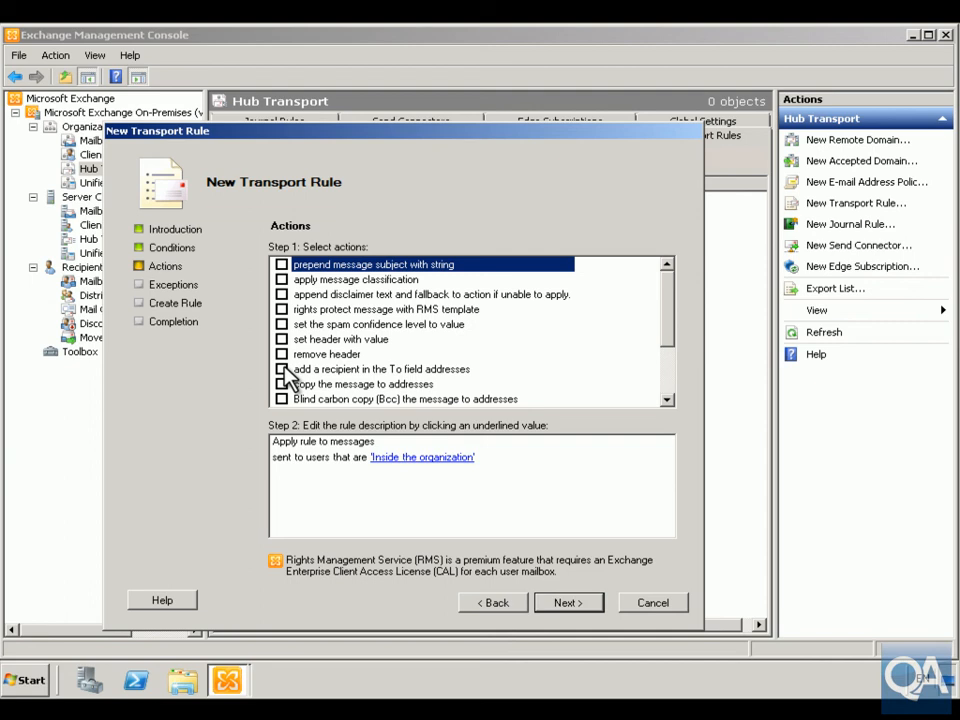
pyautogui.moveTo(444, 310)
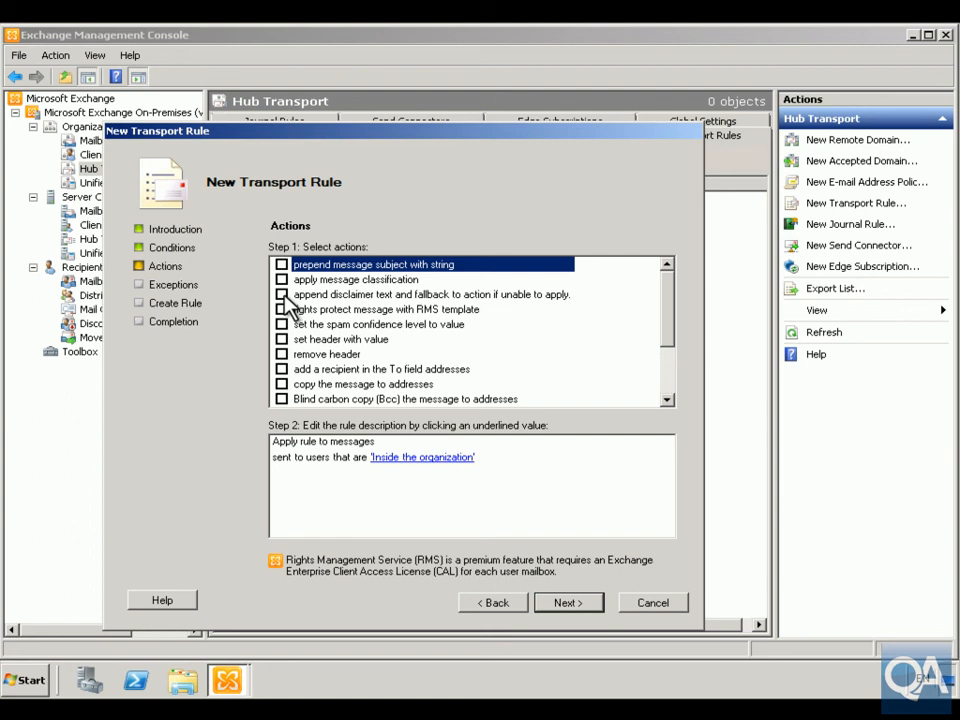
pyautogui.click(282, 294)
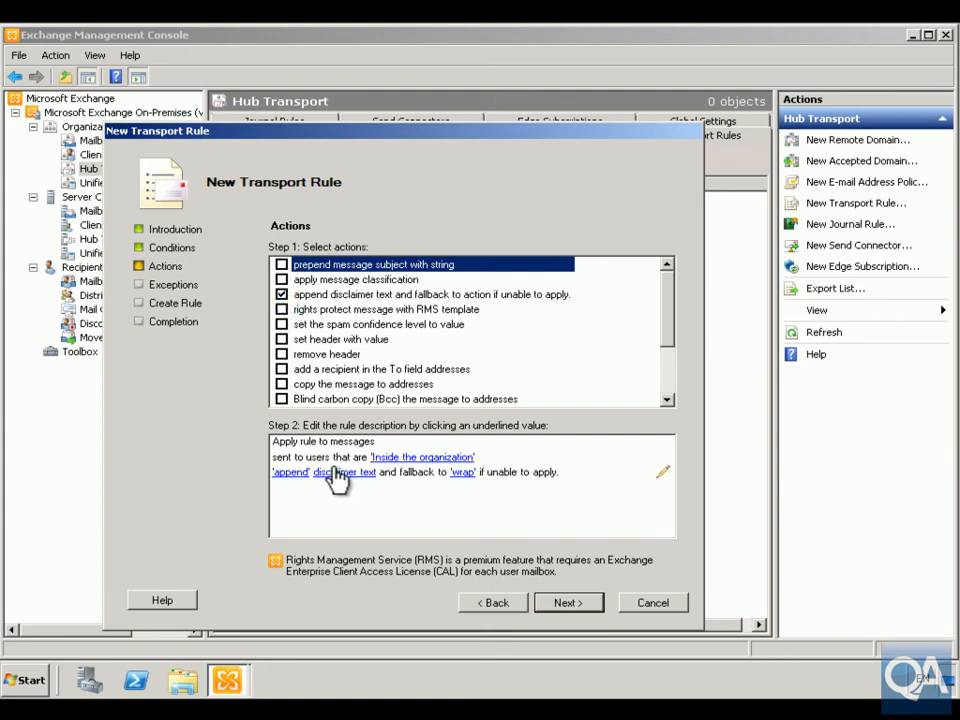
pyautogui.moveTo(320, 502)
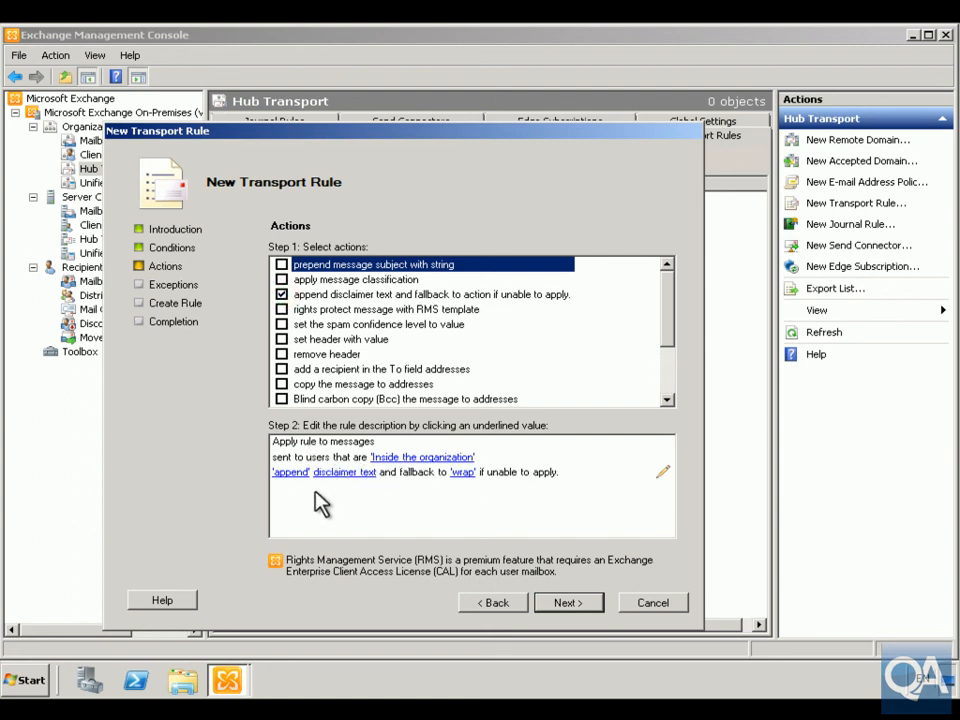
pyautogui.click(290, 472)
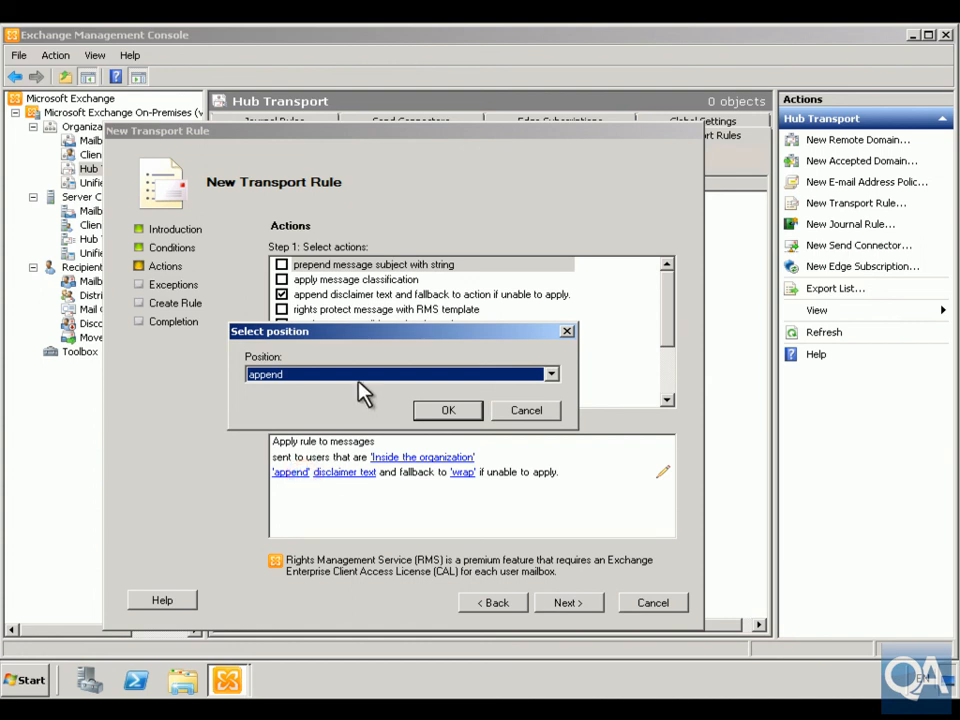
pyautogui.click(550, 374)
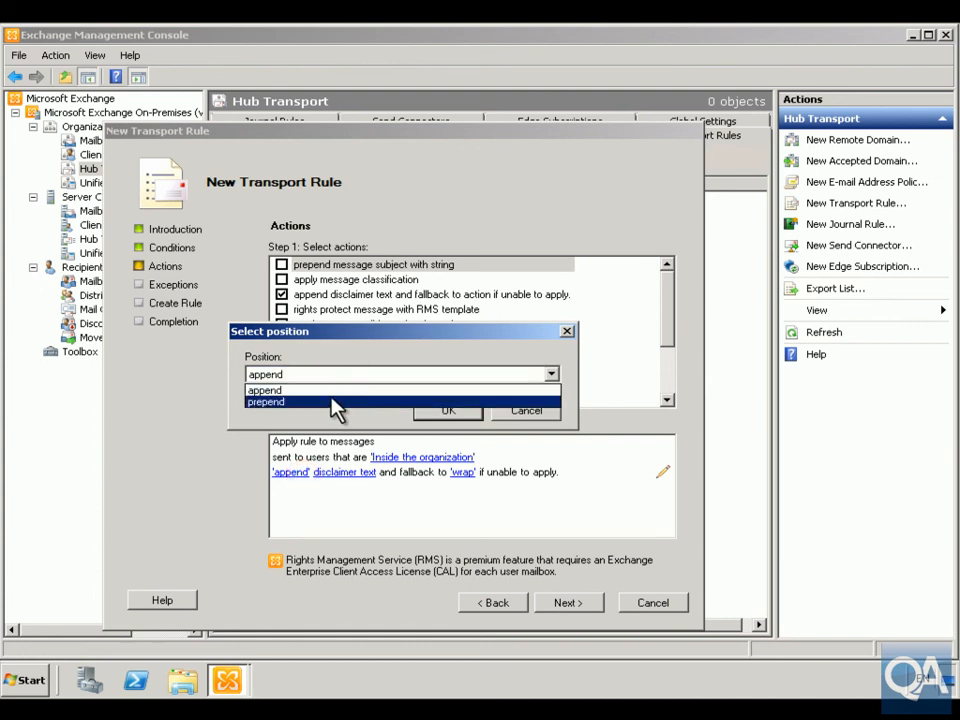
pyautogui.click(264, 390)
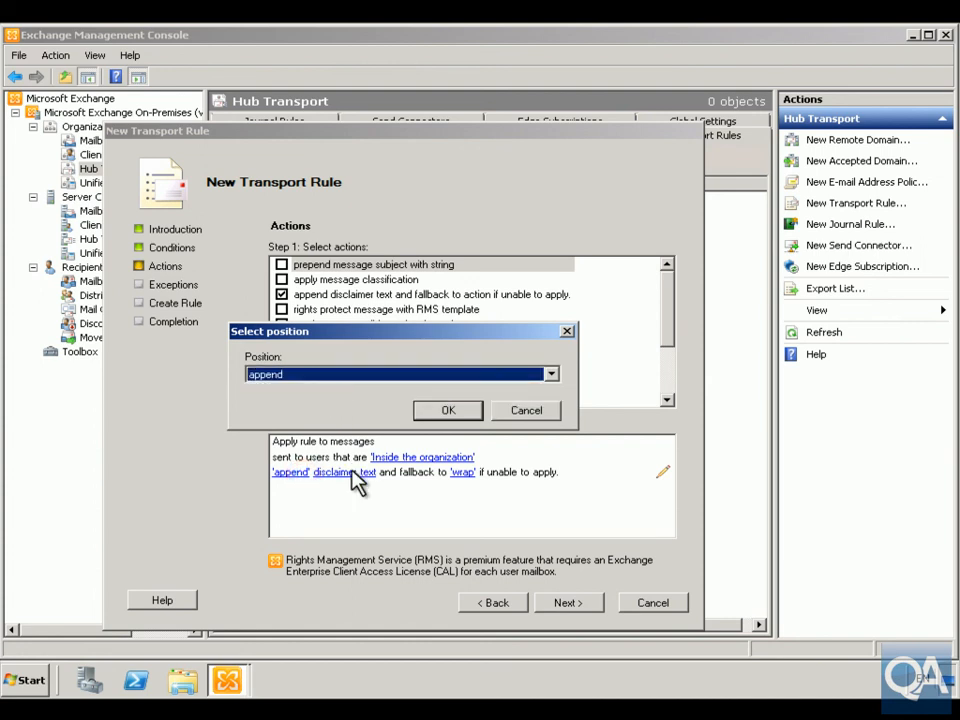
pyautogui.click(448, 410)
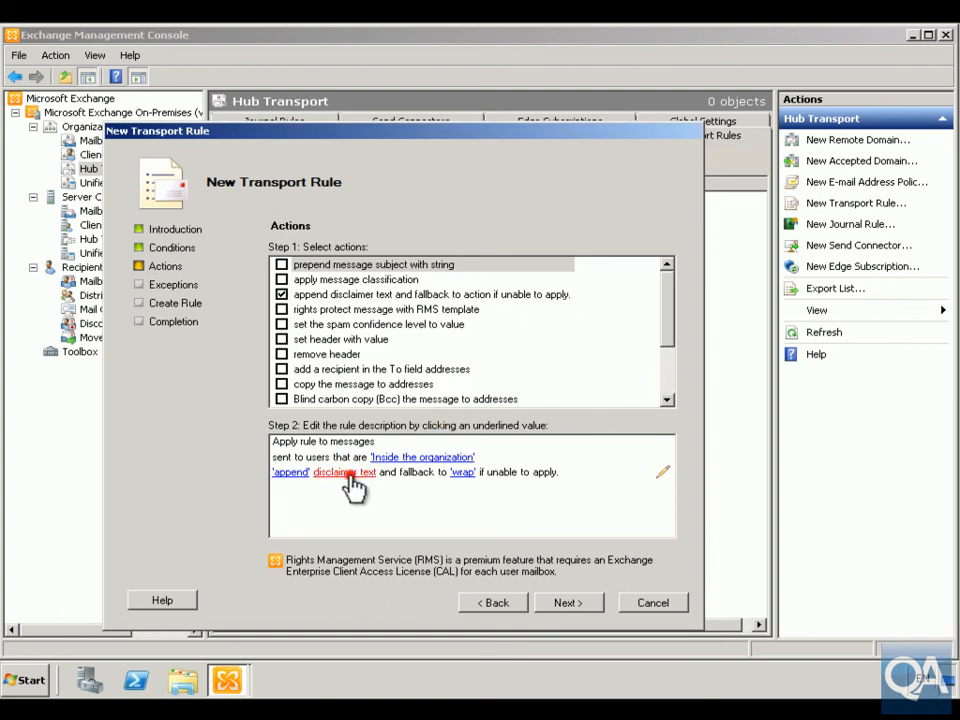
# Enter disclaimer text 'This email and attachments are intended for internal use only by ... group'.
pyautogui.click(344, 472)
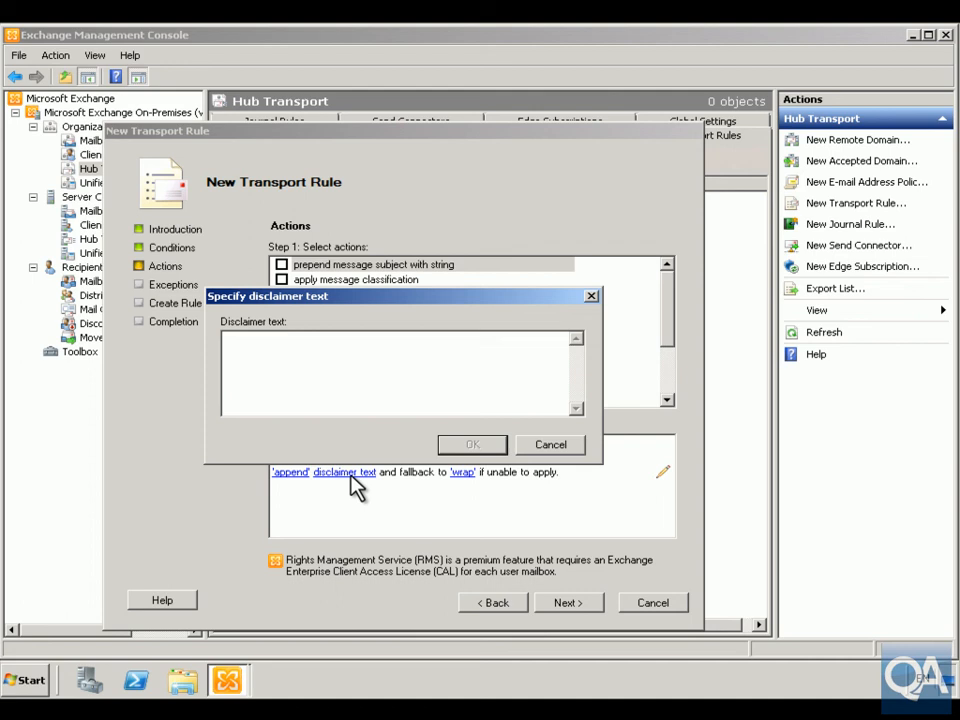
pyautogui.write('This ema')
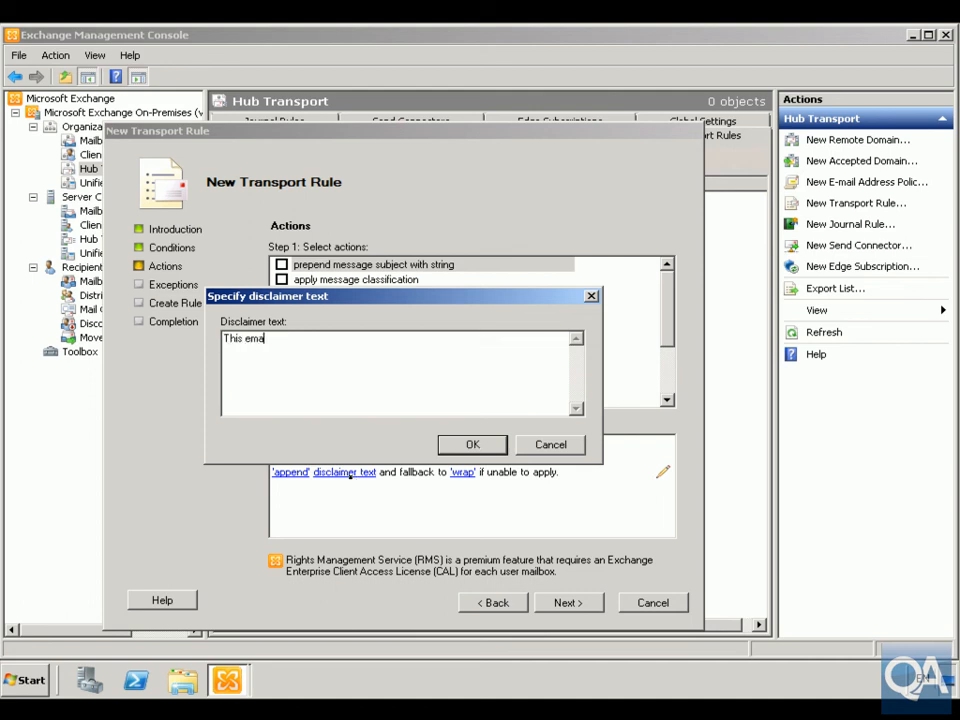
pyautogui.write('il an')
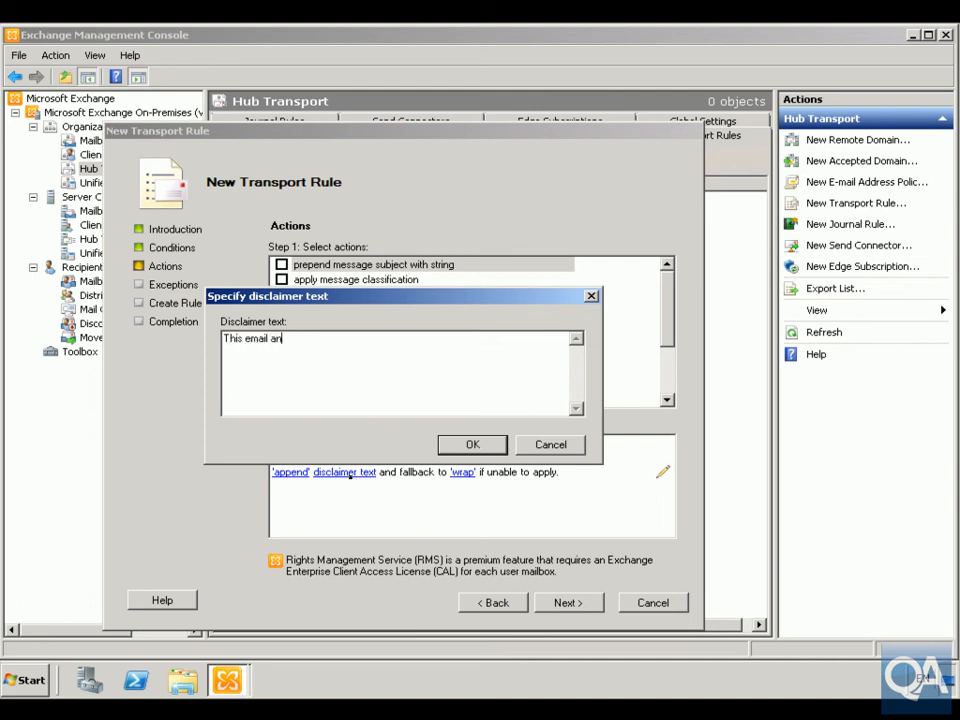
pyautogui.write('d attach')
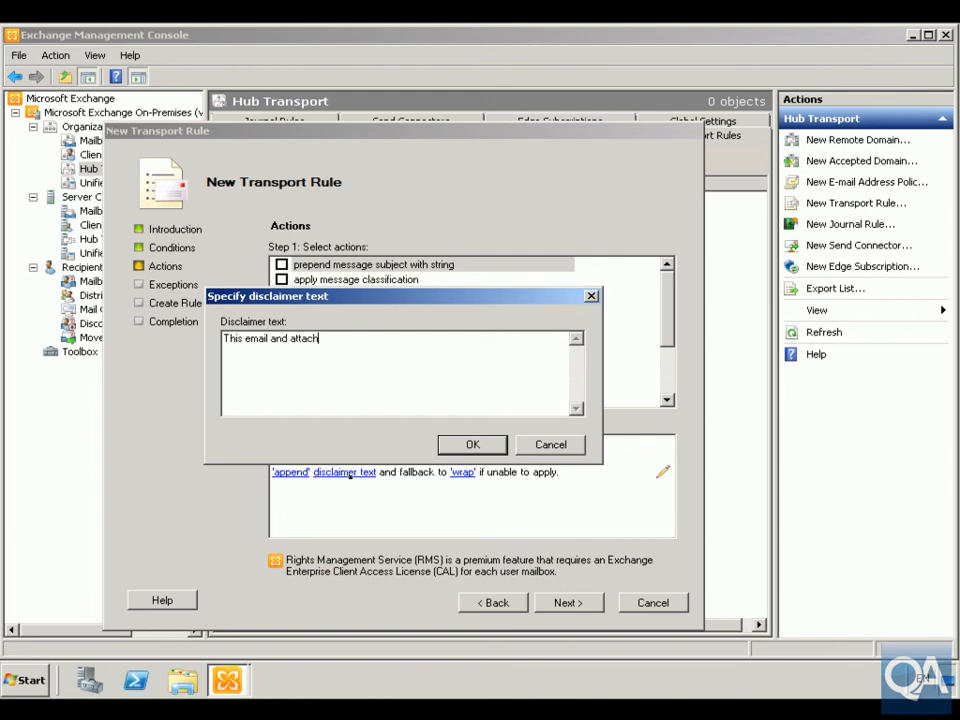
pyautogui.write('me')
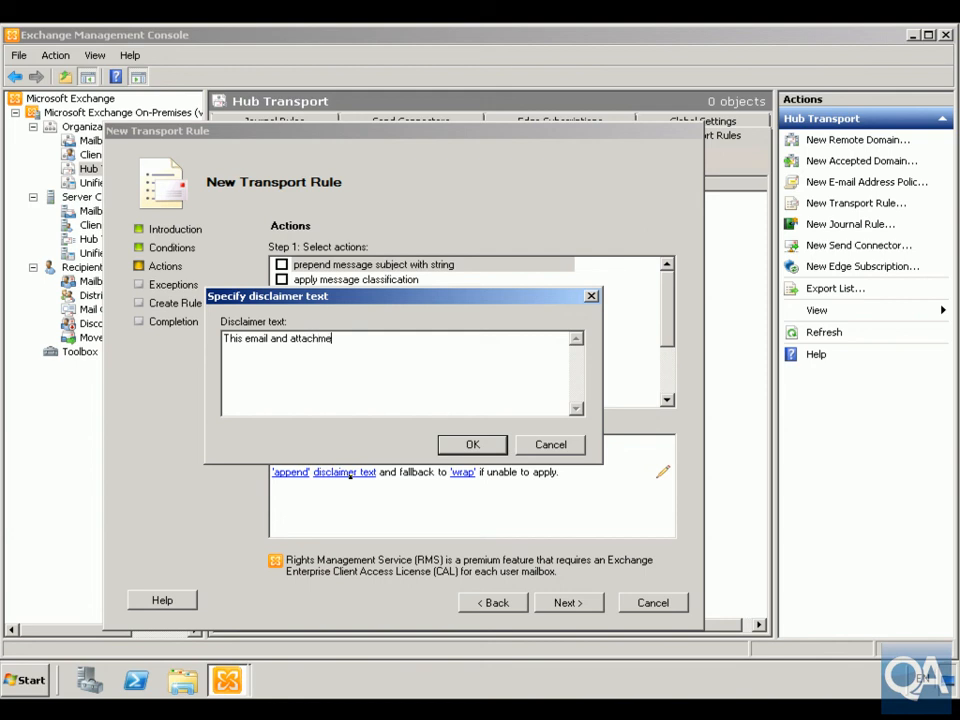
pyautogui.write('nts')
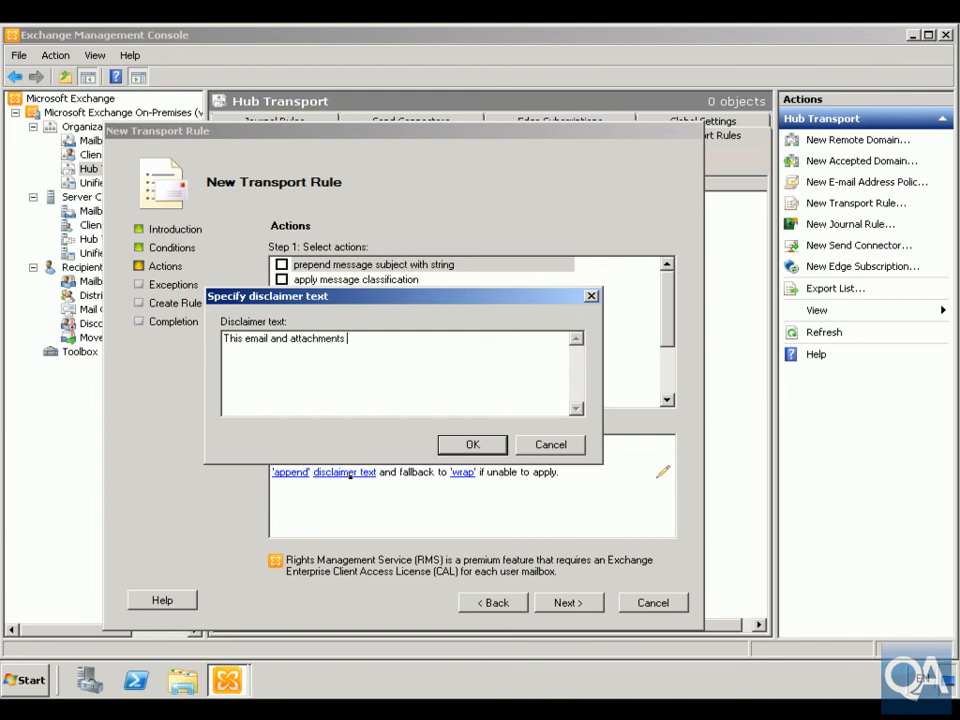
pyautogui.write('are in')
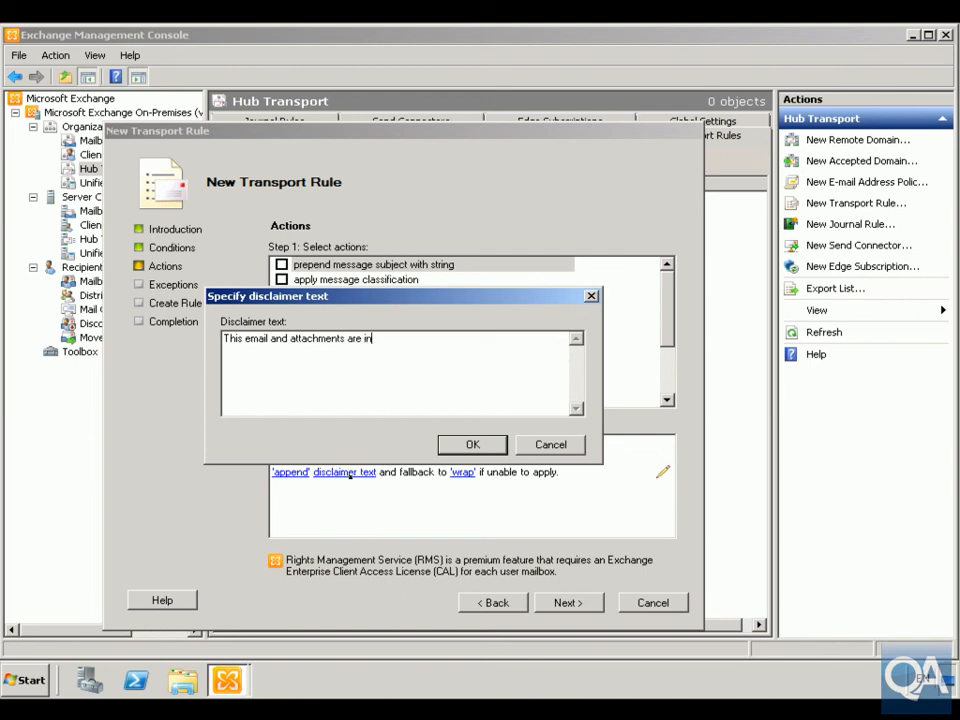
pyautogui.write('intended')
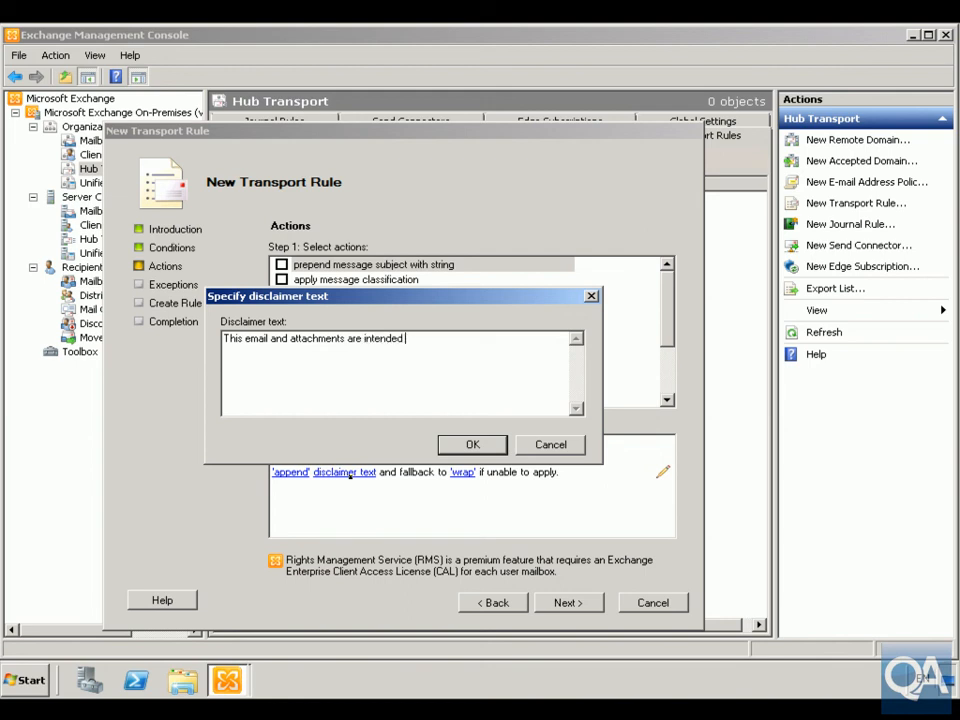
pyautogui.write('for')
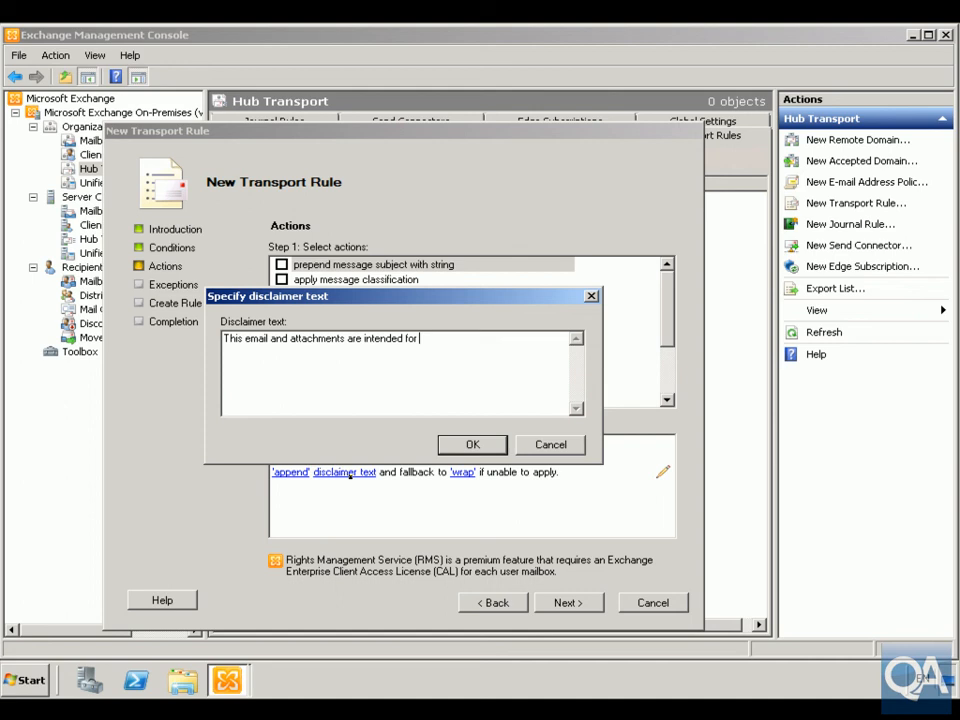
pyautogui.write('interna')
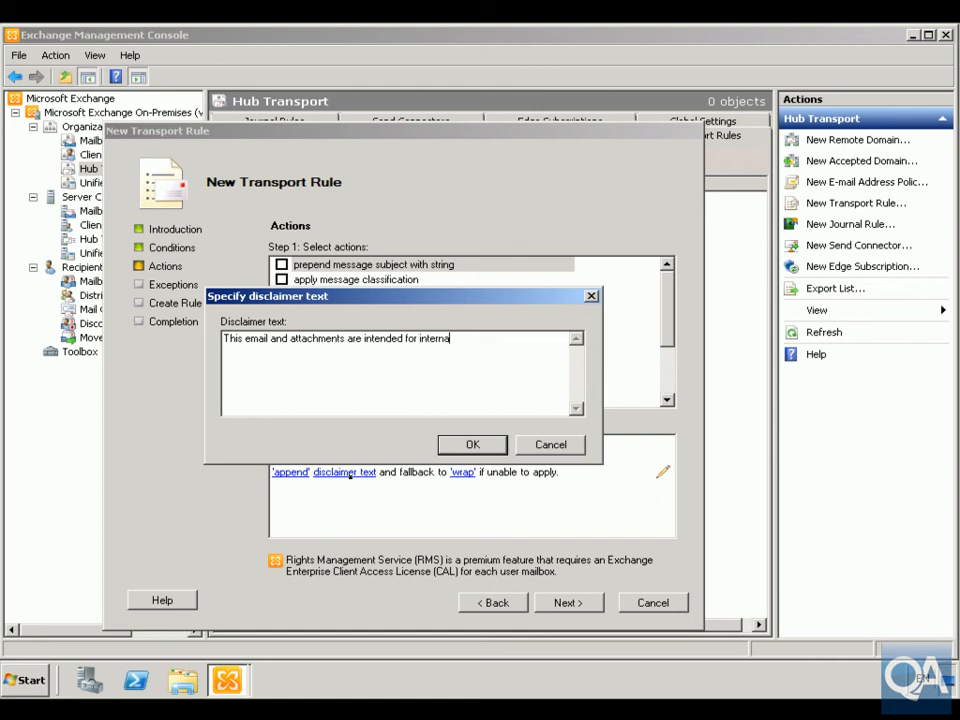
pyautogui.write('use')
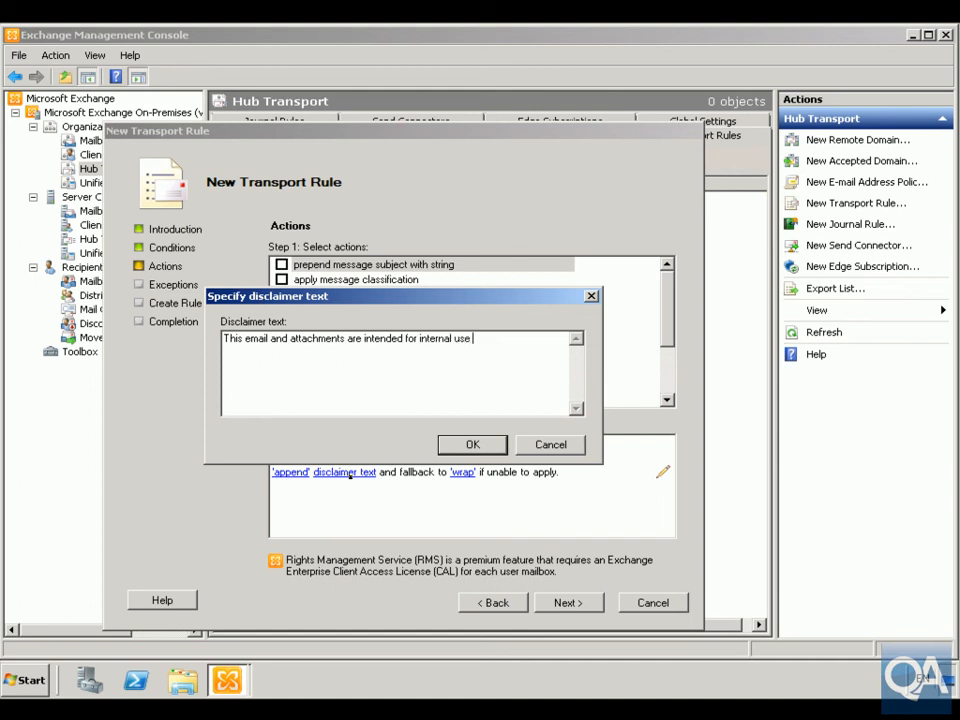
pyautogui.write('only by the individual')
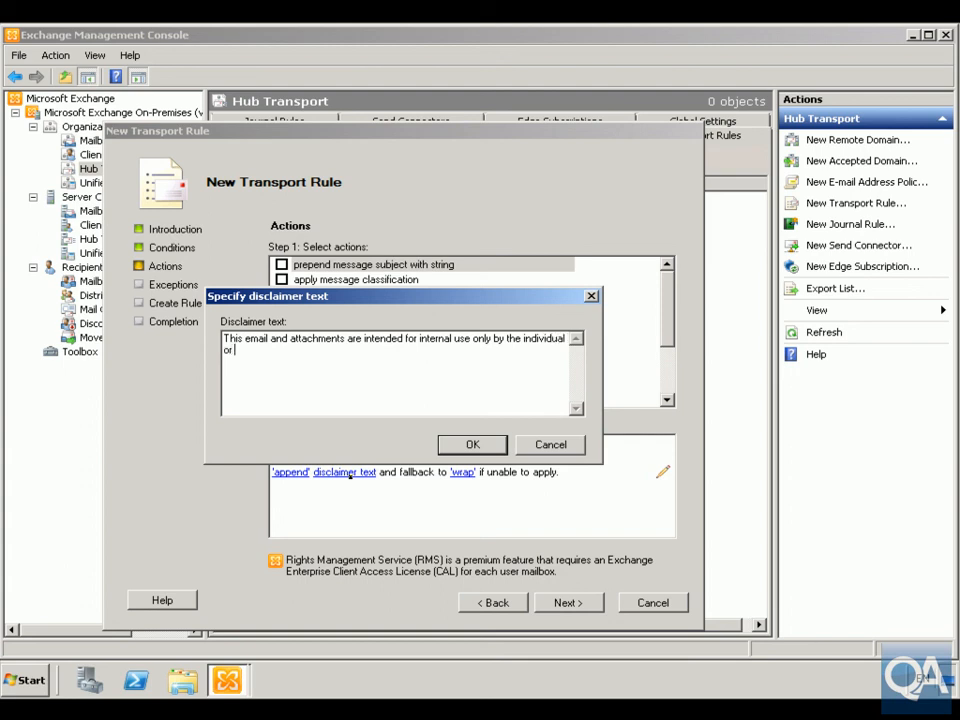
pyautogui.write('group')
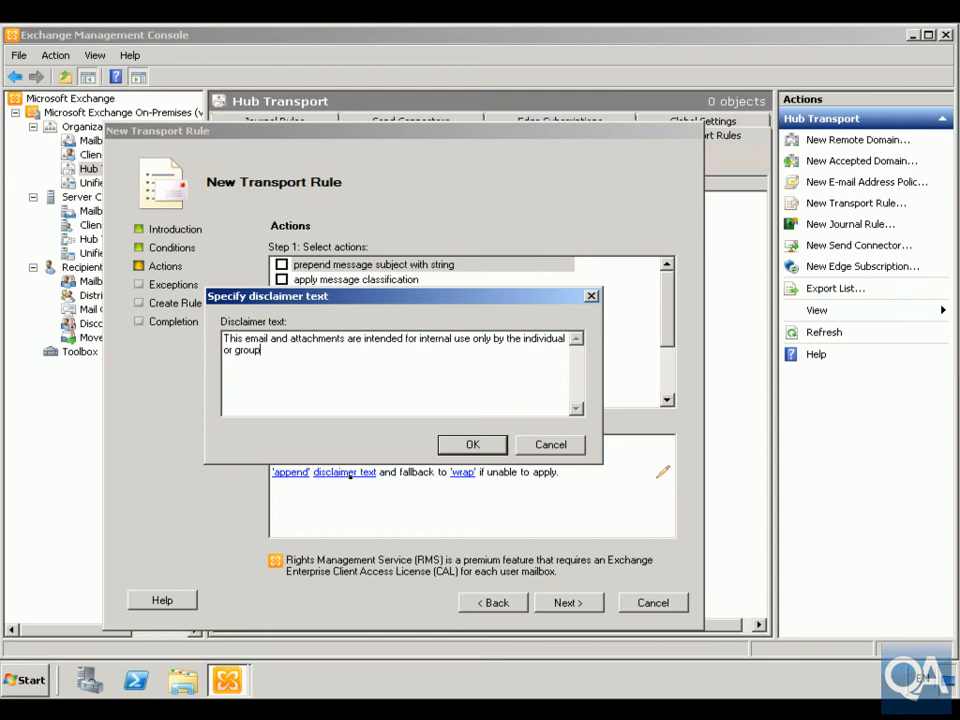
pyautogui.click(472, 444)
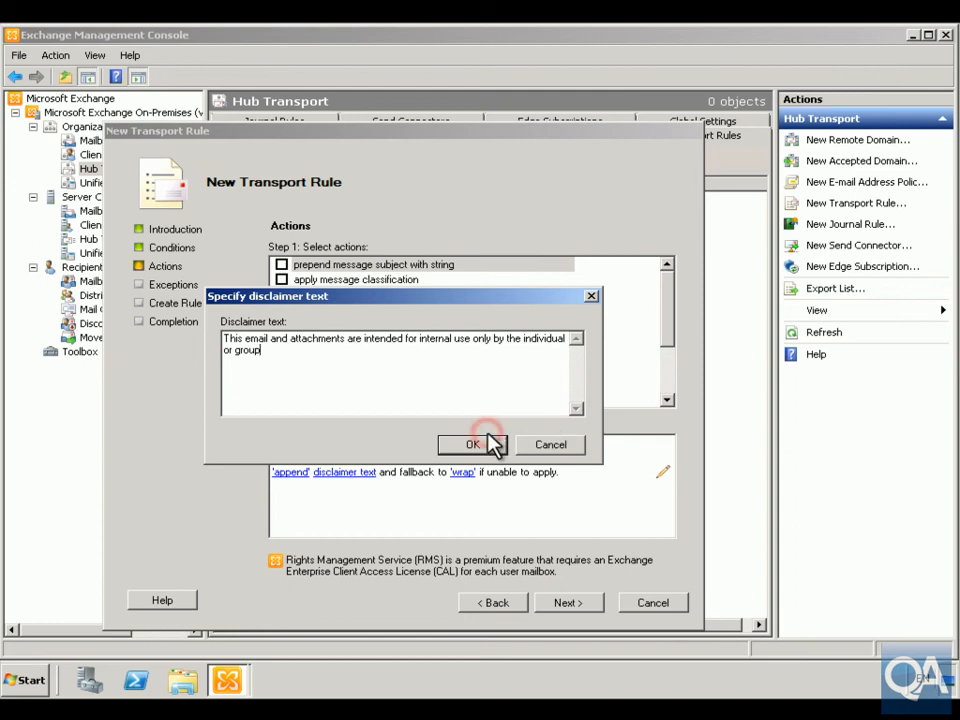
# Confirm the disclaimer wording and review the wrap, ignore, reject fallback choices.
pyautogui.click(472, 444)
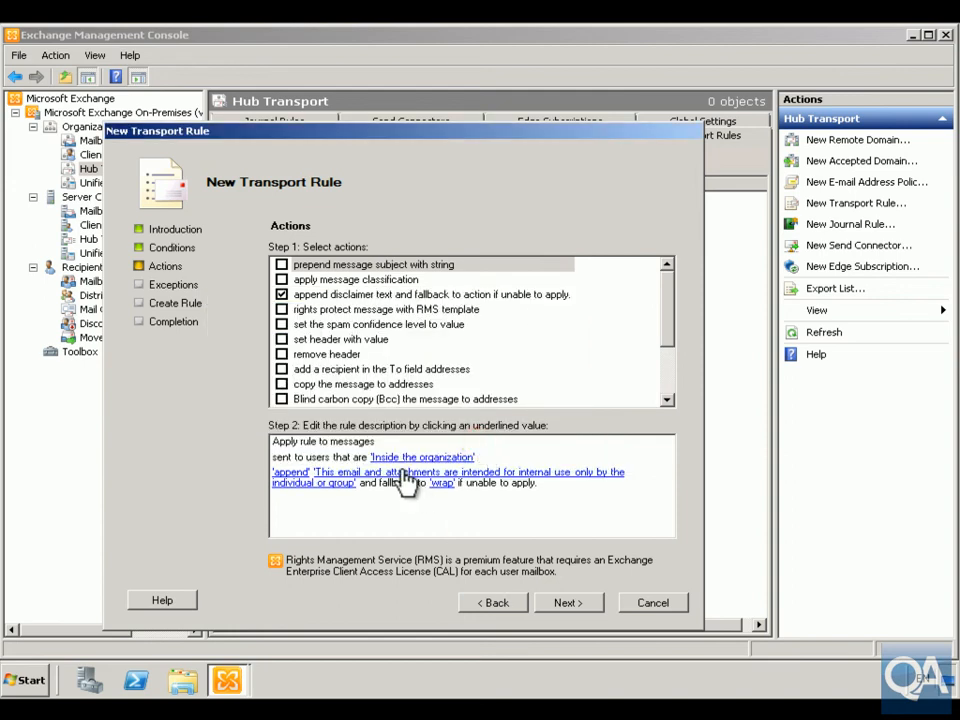
pyautogui.click(440, 482)
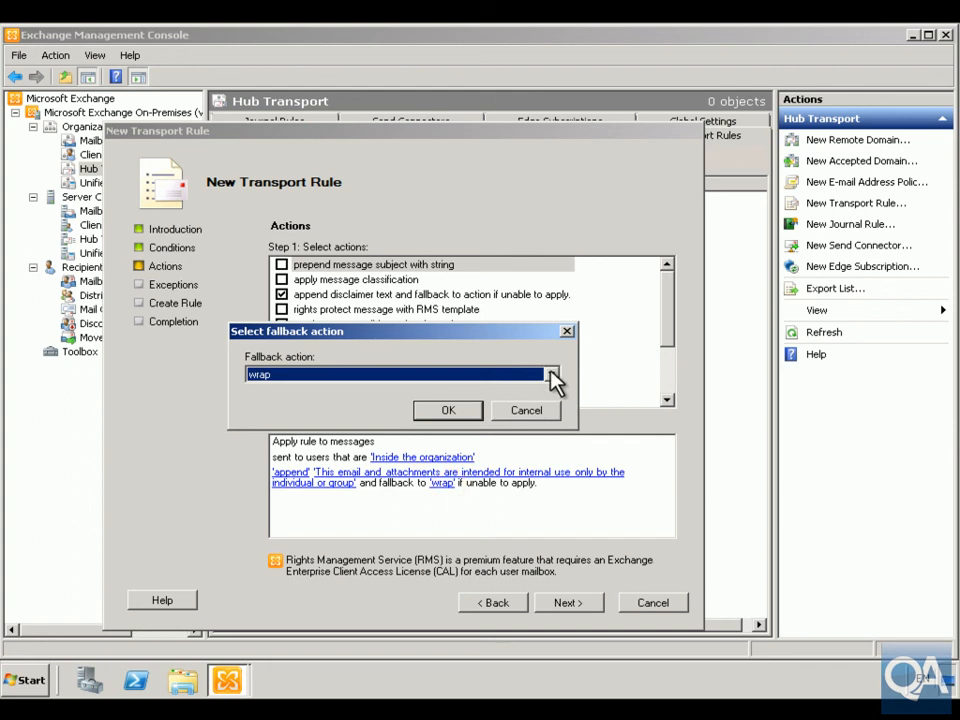
pyautogui.click(550, 374)
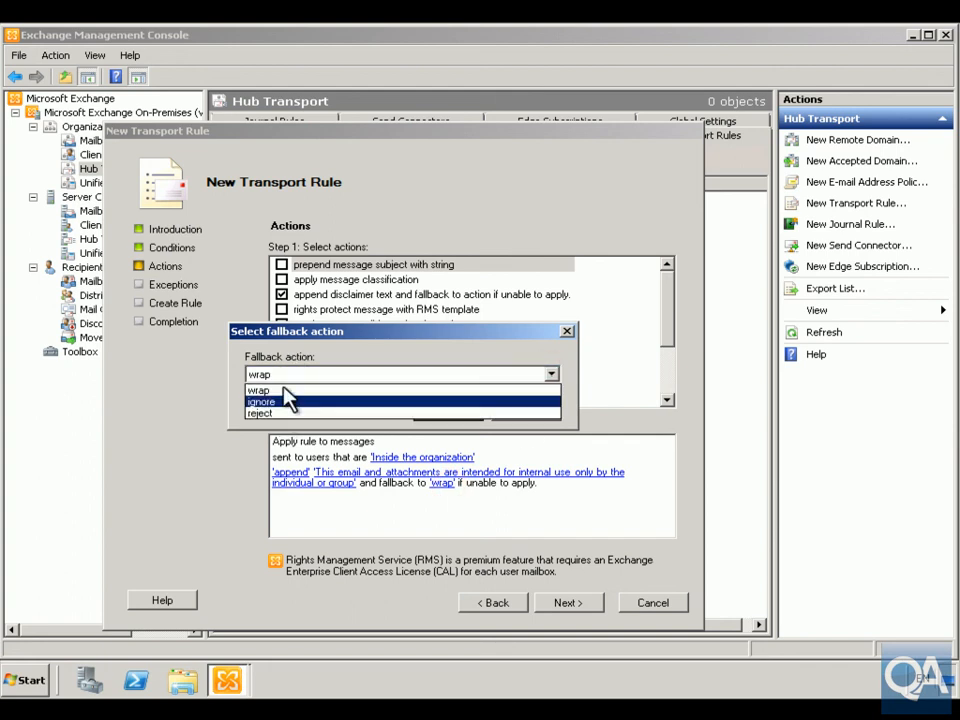
pyautogui.moveTo(260, 412)
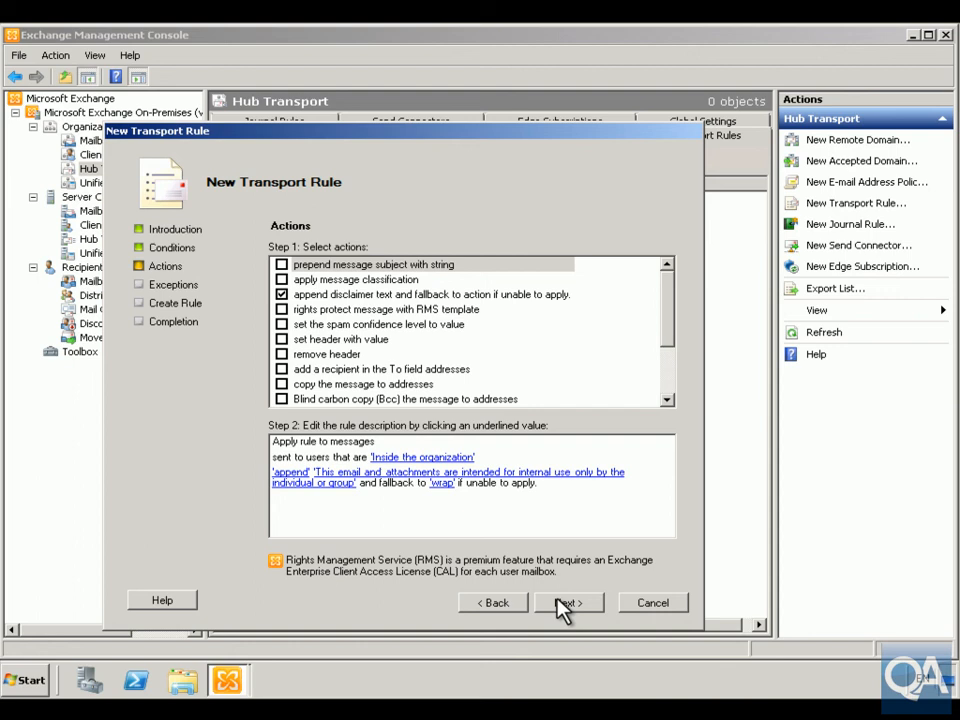
pyautogui.click(568, 602)
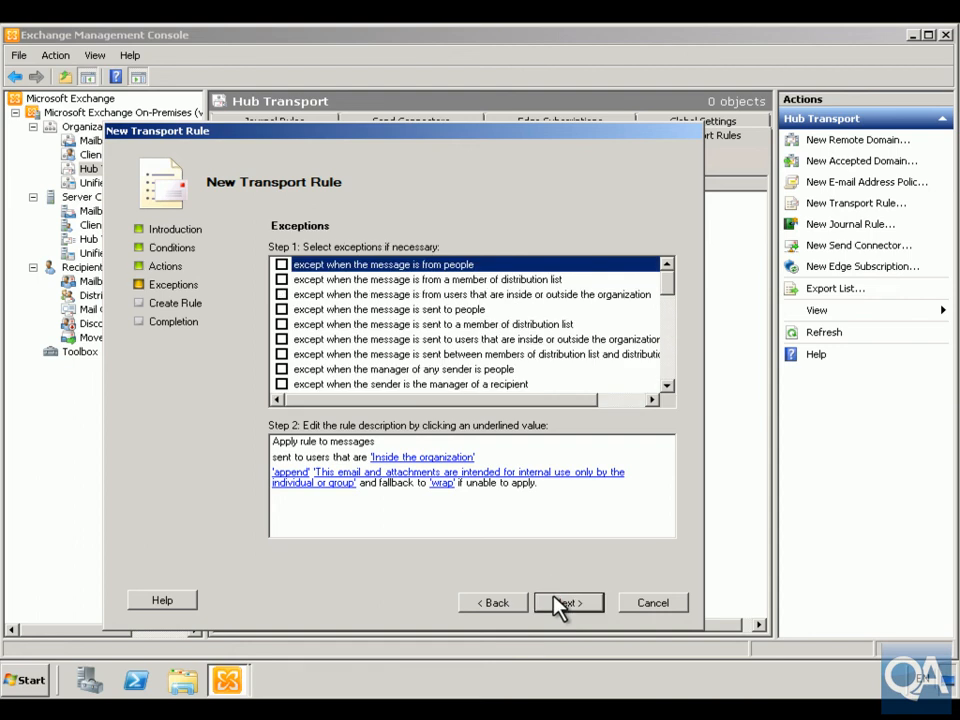
pyautogui.moveTo(532, 584)
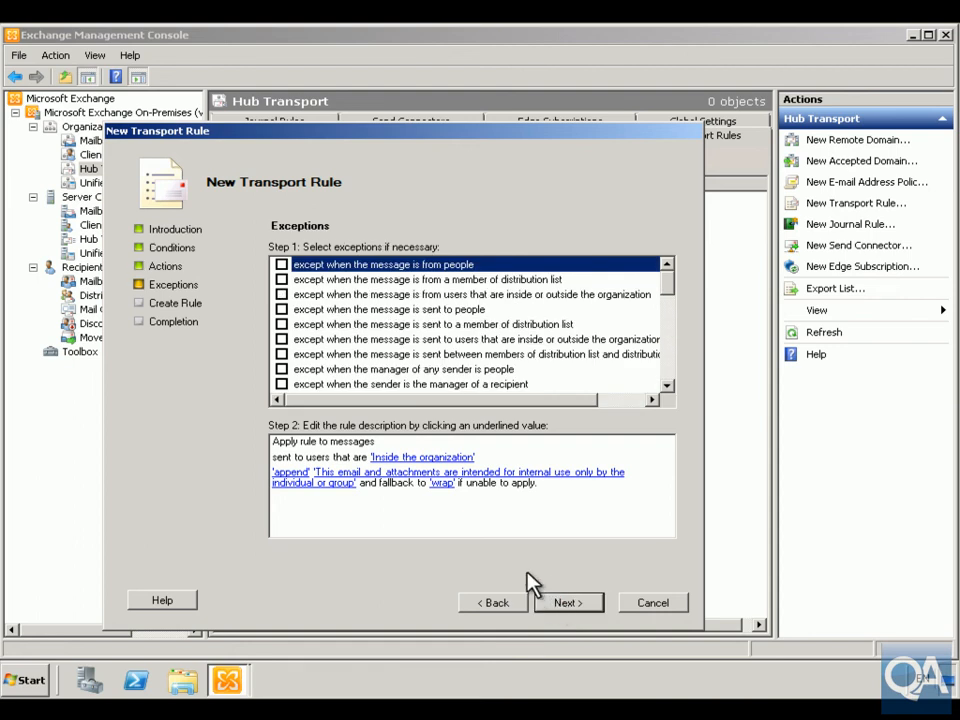
pyautogui.moveTo(384, 330)
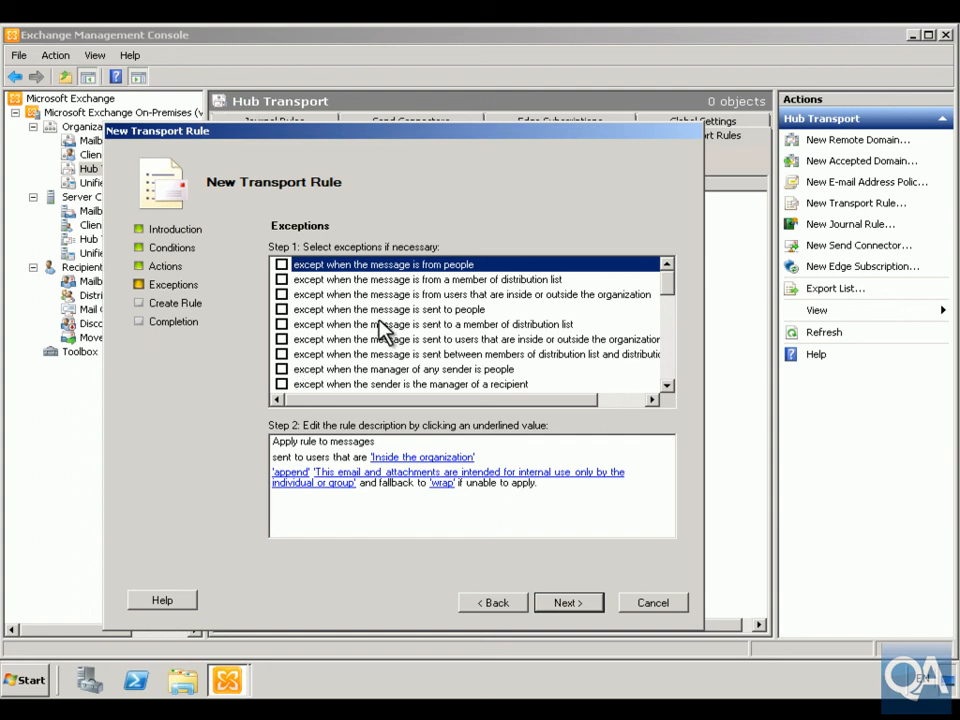
pyautogui.moveTo(390, 278)
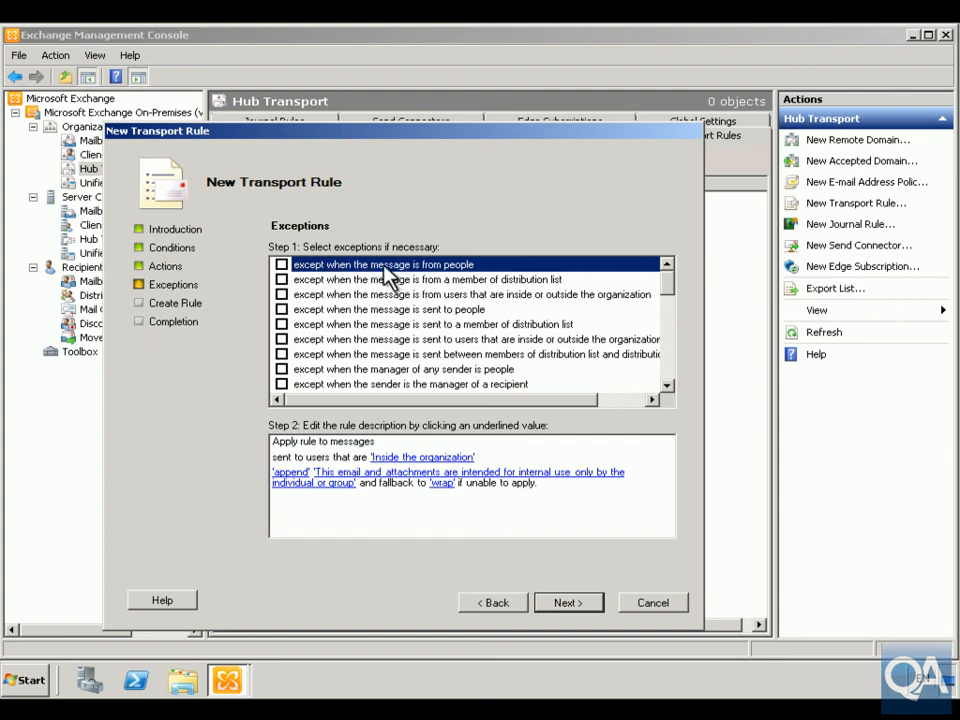
pyautogui.moveTo(364, 288)
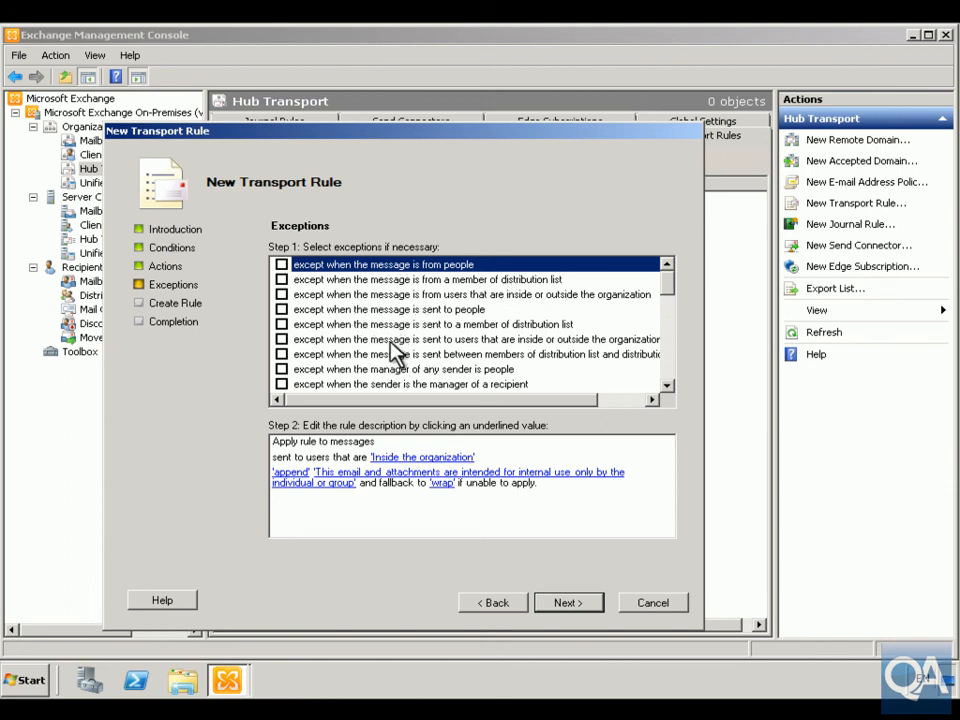
pyautogui.moveTo(596, 418)
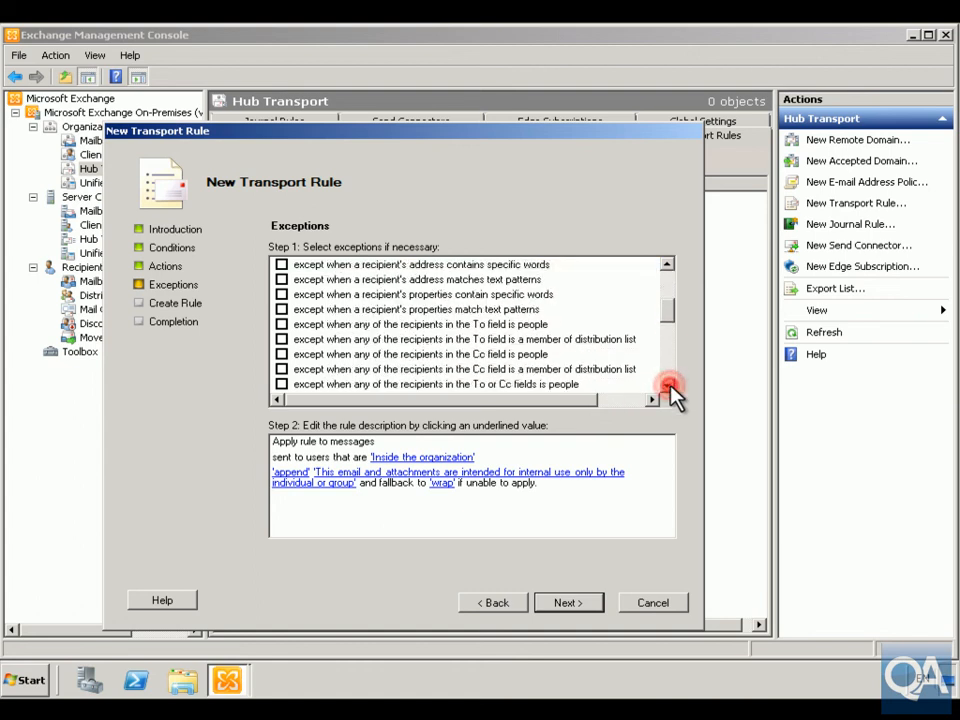
pyautogui.click(668, 388)
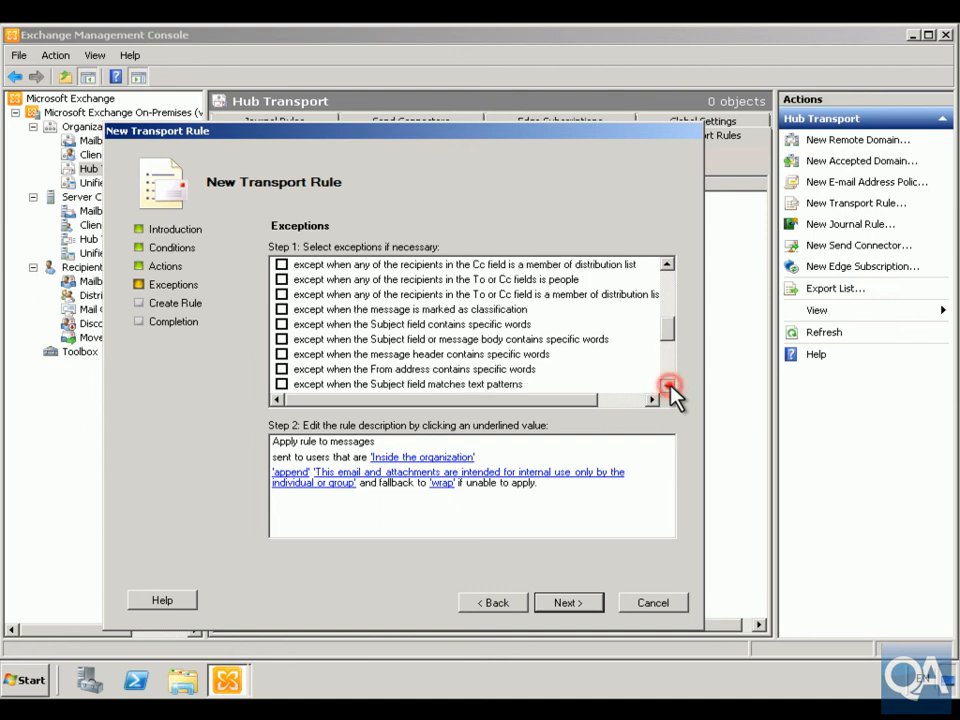
pyautogui.click(668, 388)
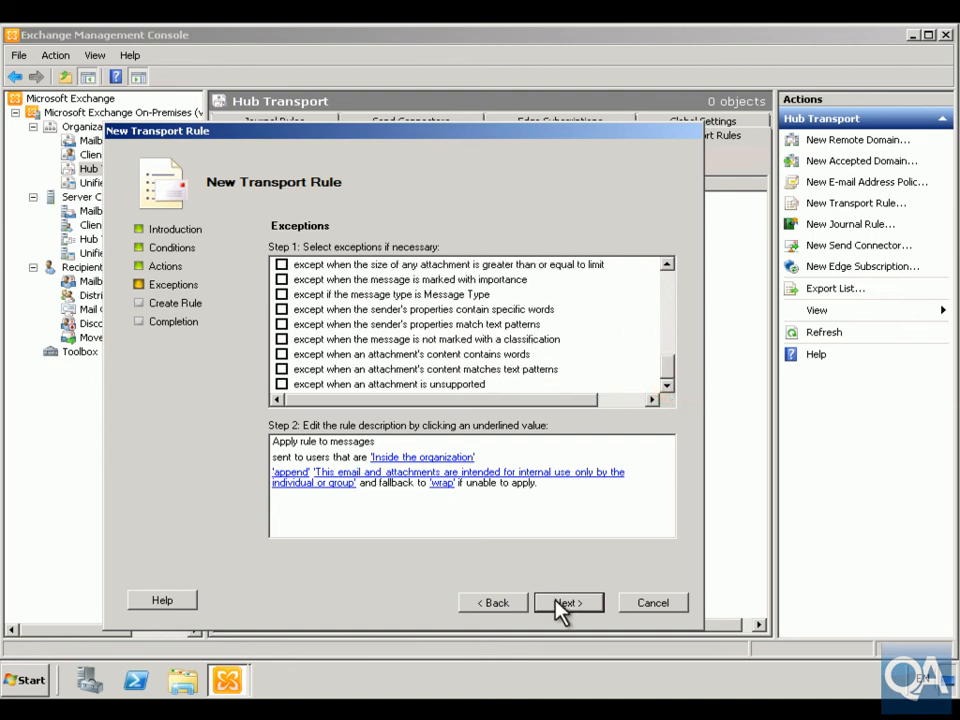
# Skip exceptions, create the Company Disclaimer rule and finish the wizard.
pyautogui.click(568, 602)
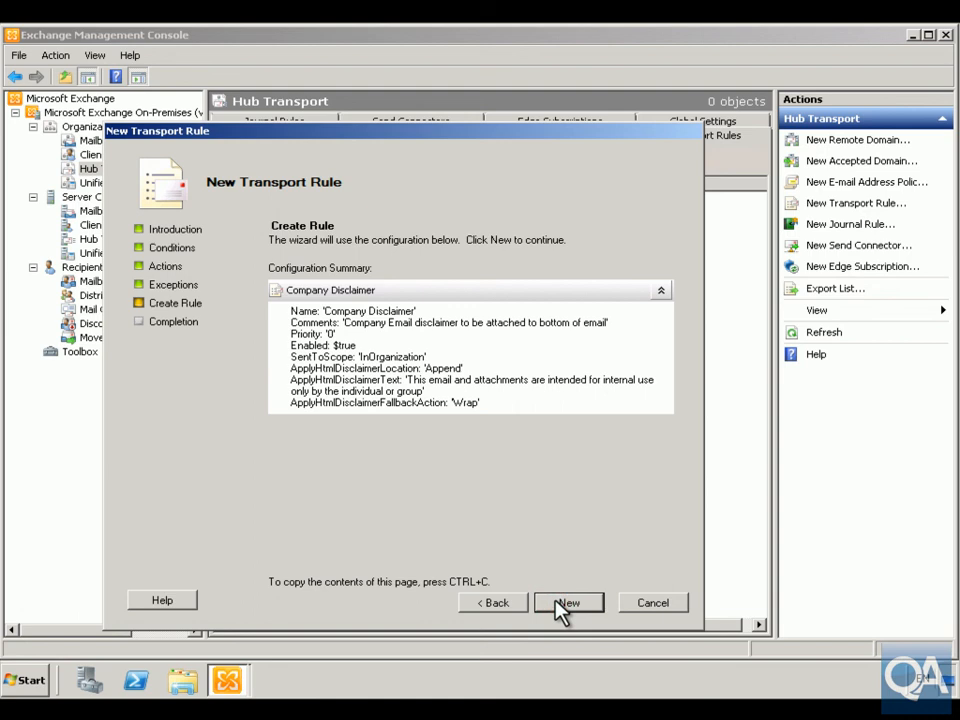
pyautogui.click(568, 602)
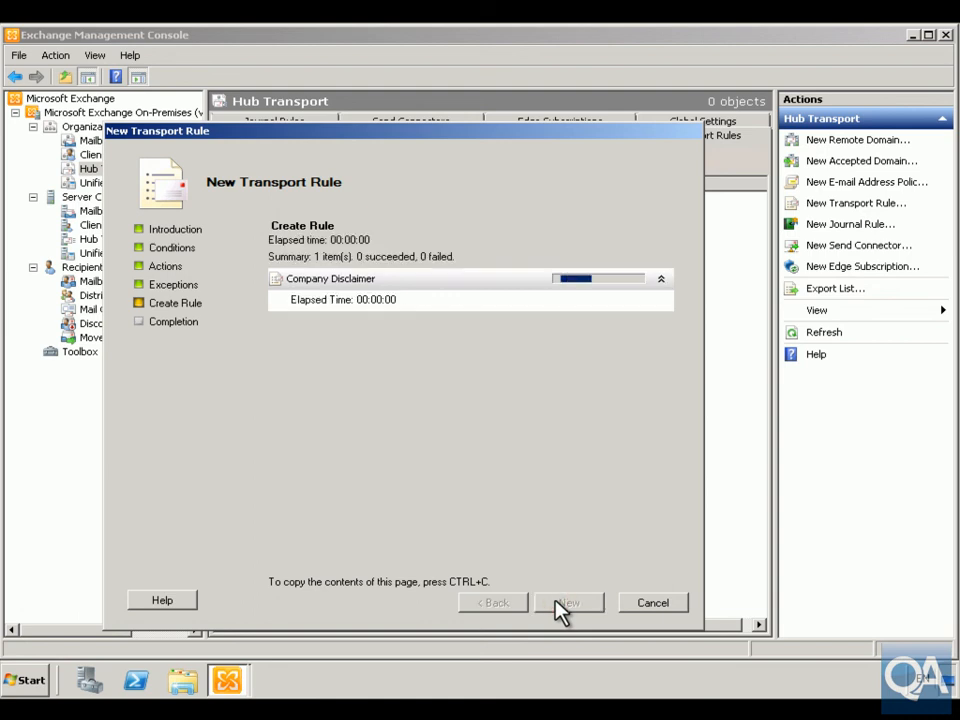
pyautogui.click(568, 602)
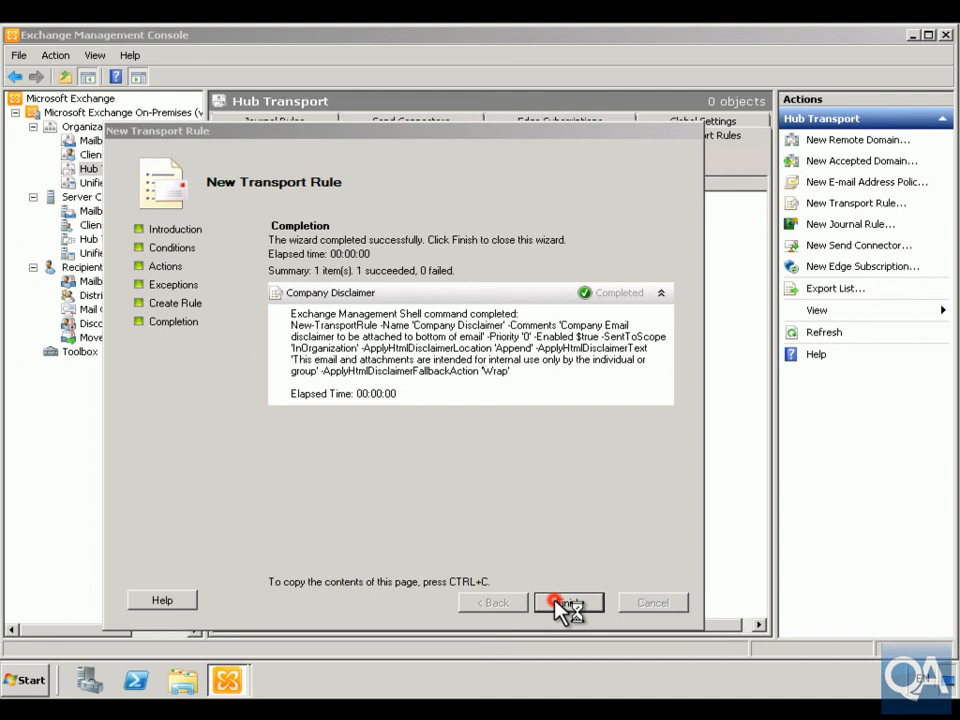
pyautogui.click(568, 602)
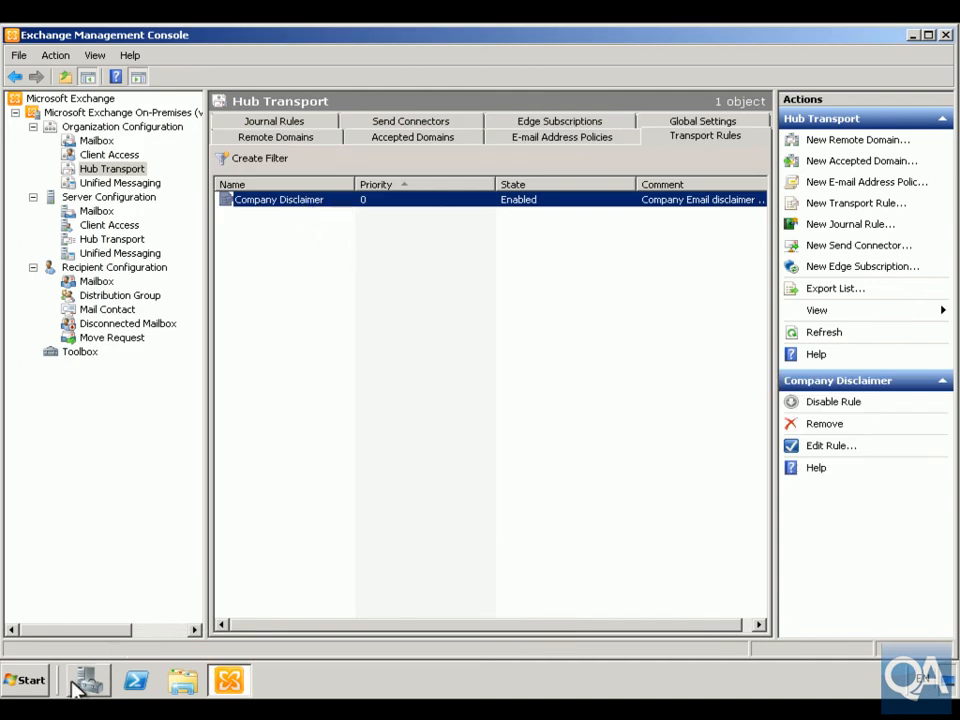
pyautogui.click(24, 680)
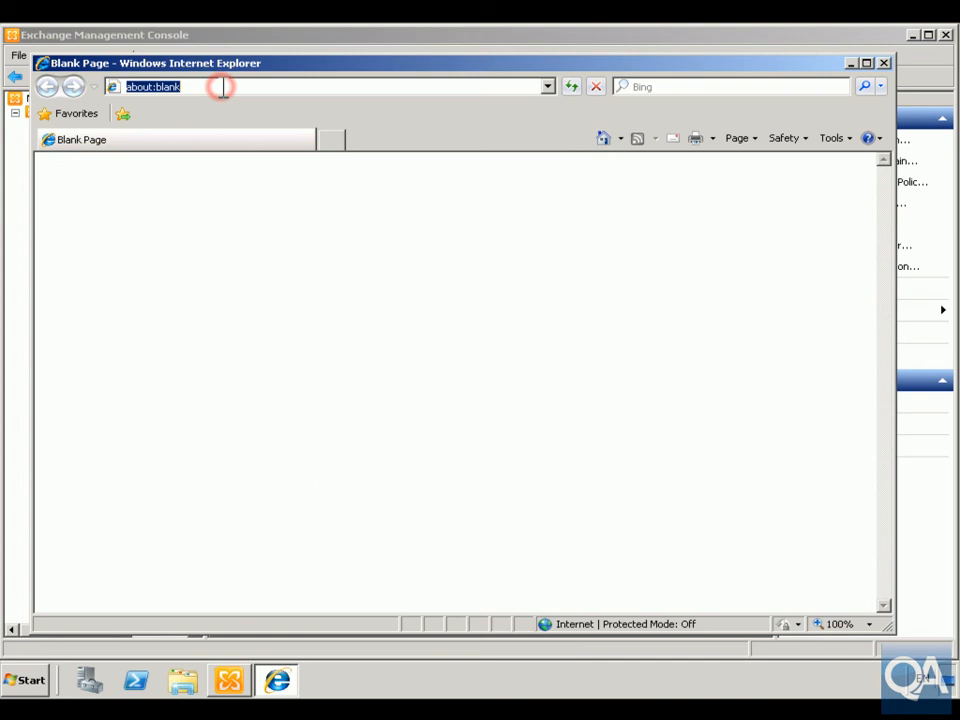
pyautogui.write('https://')
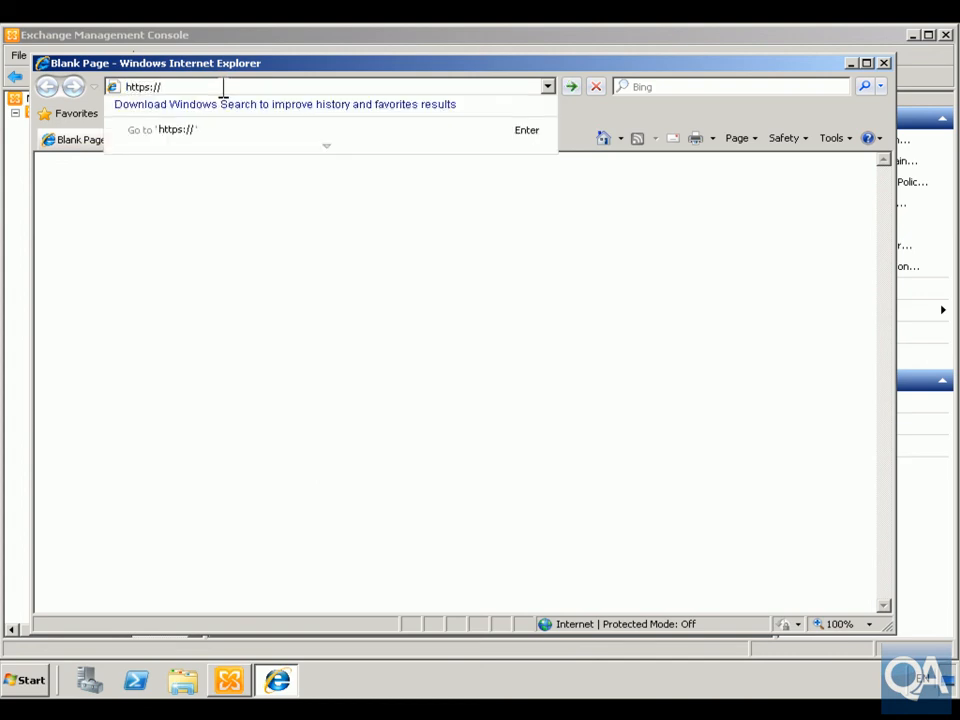
pyautogui.write('localh')
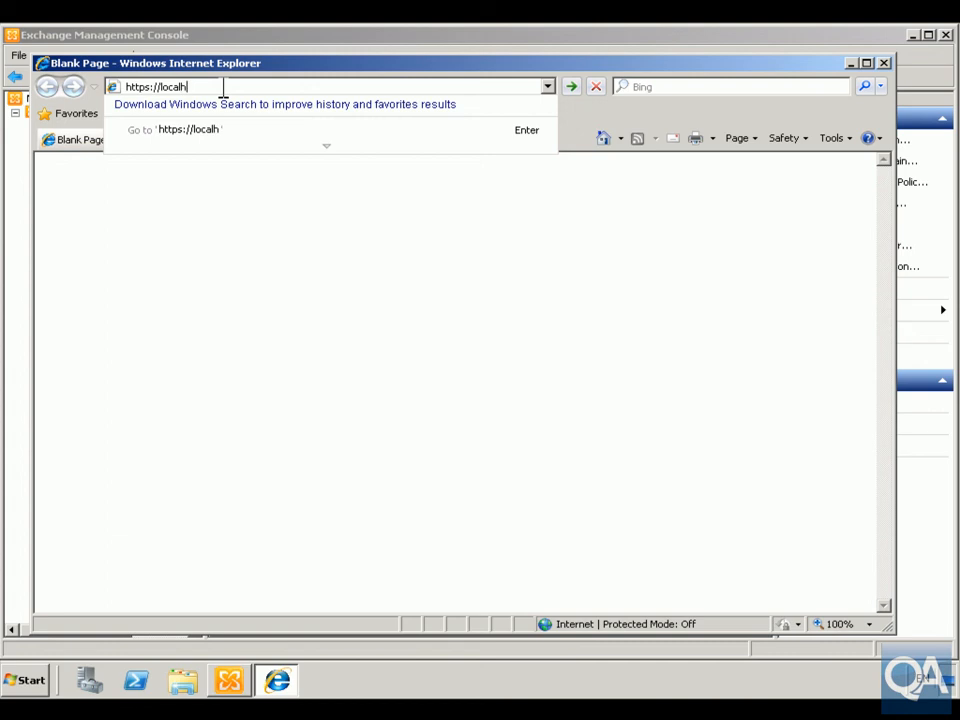
pyautogui.write('s')
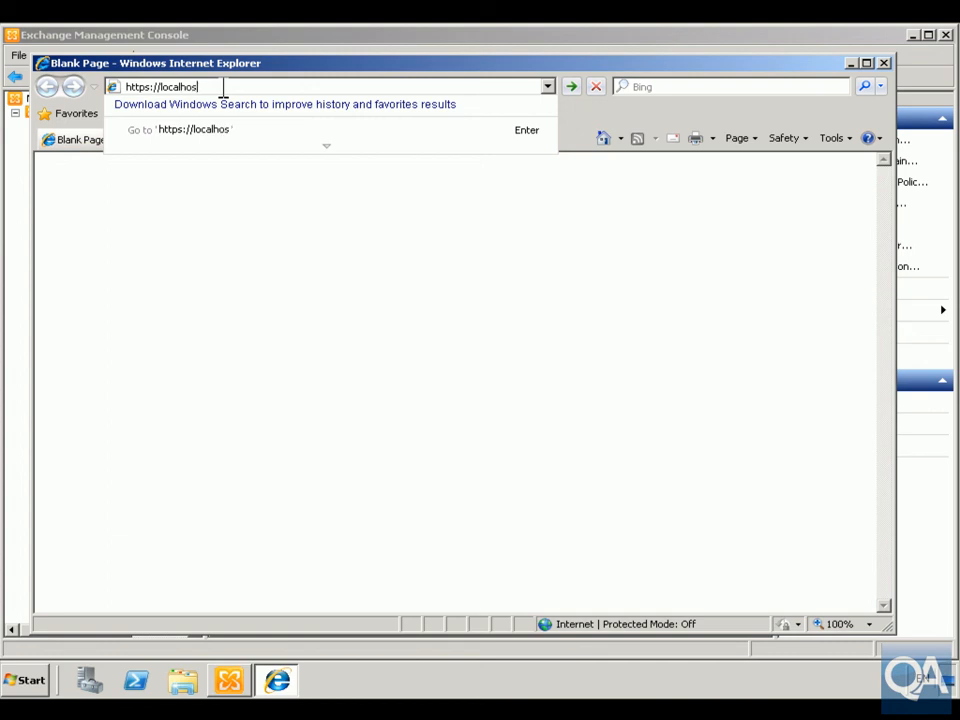
pyautogui.write('/owa/')
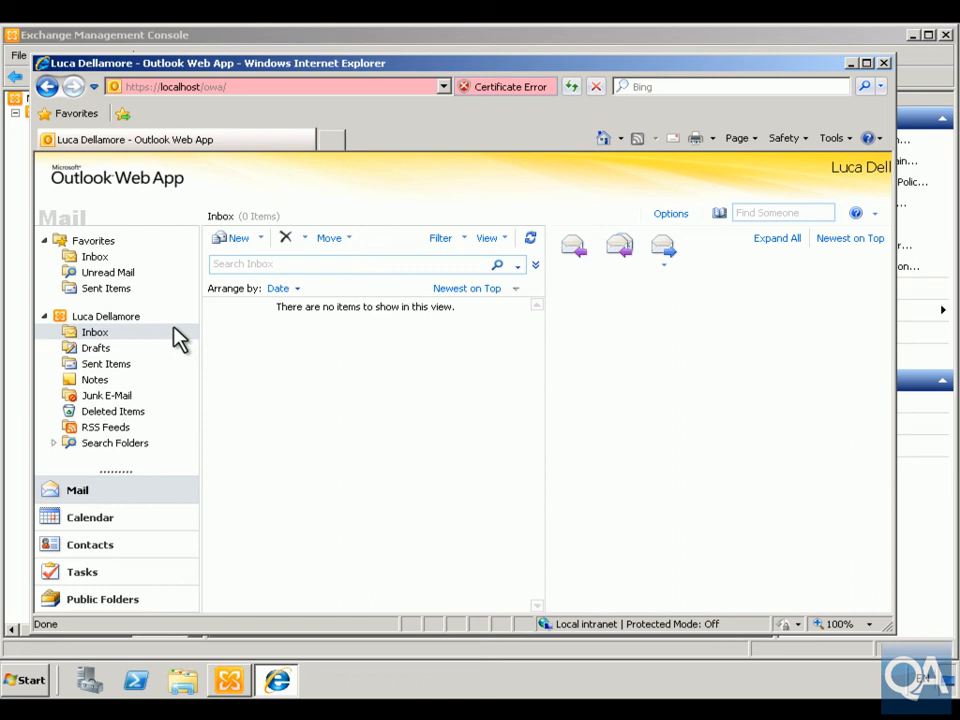
# Compose a message to Administrator, subject 'test', body 'This is a test'.
pyautogui.click(232, 236)
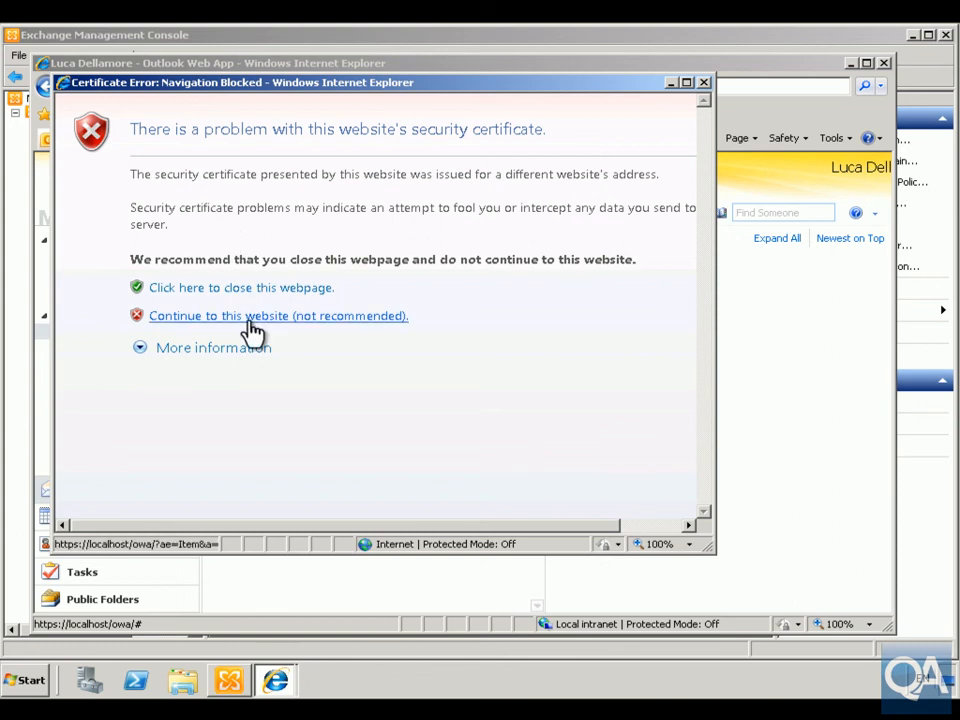
pyautogui.click(278, 316)
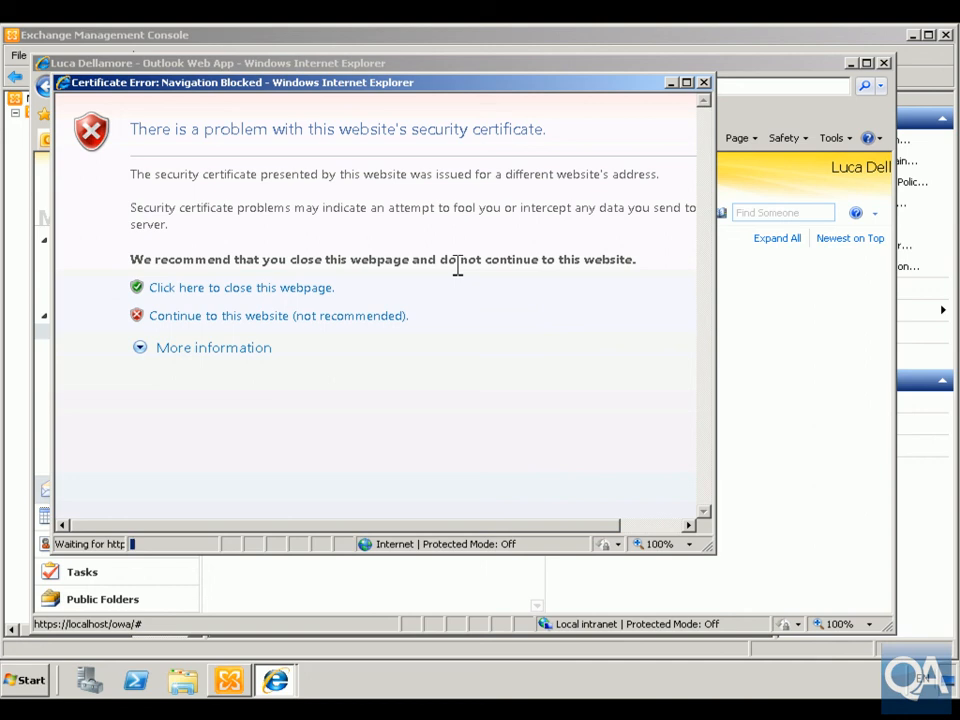
pyautogui.click(278, 316)
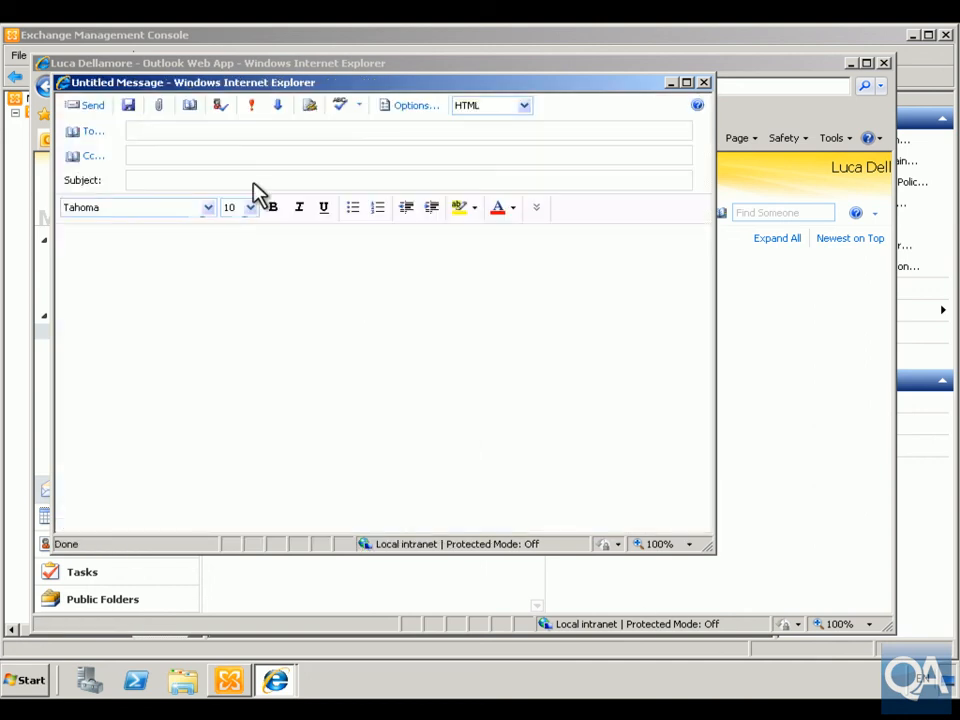
pyautogui.write('ad')
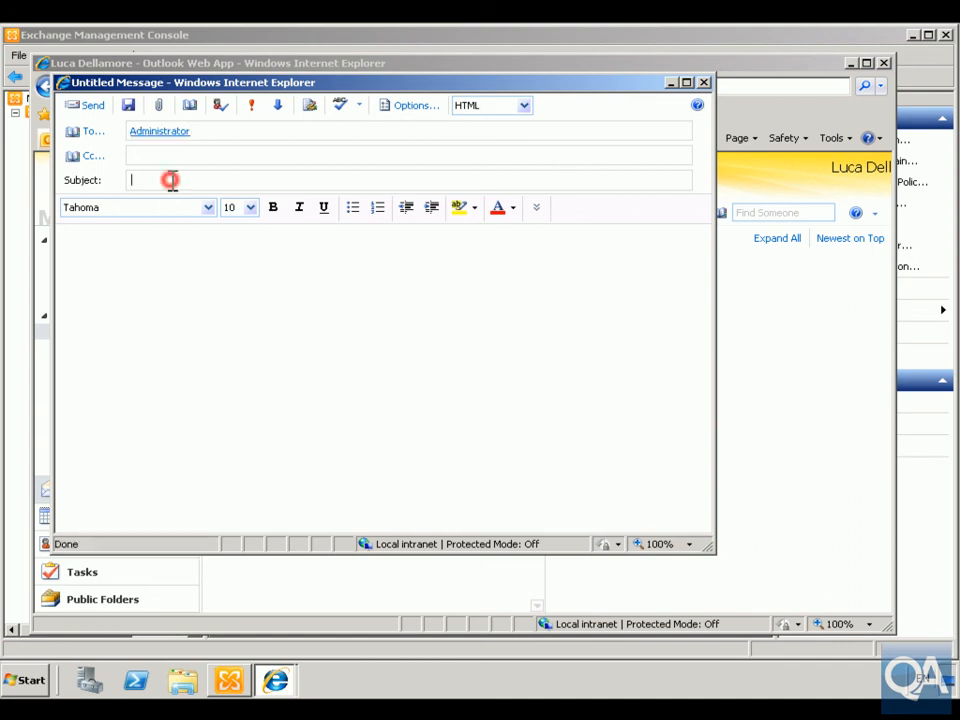
pyautogui.write('test')
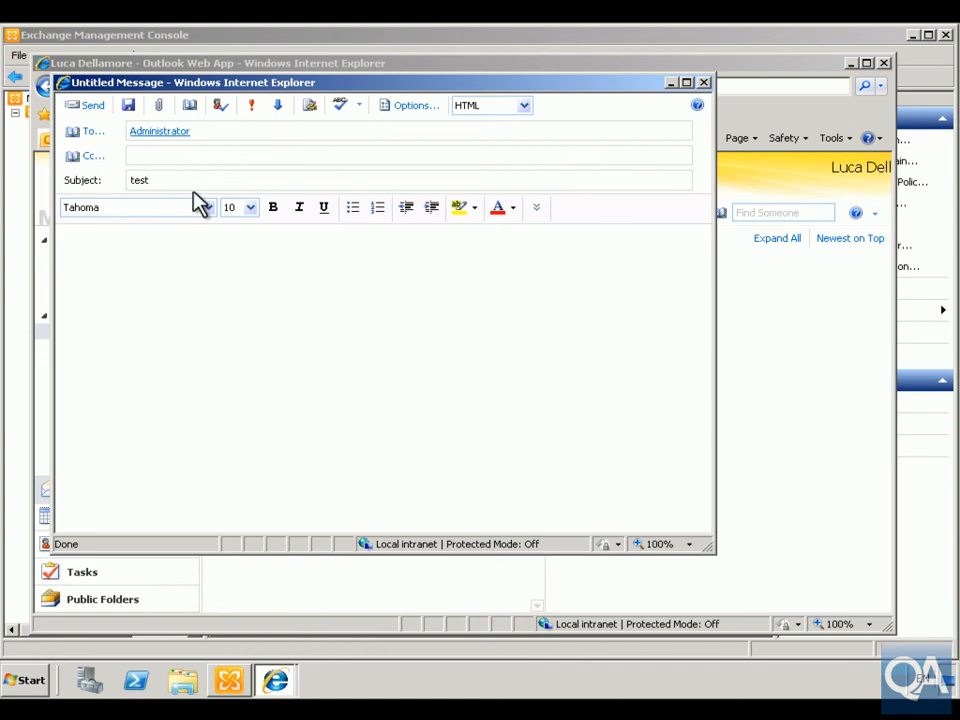
pyautogui.write('This is')
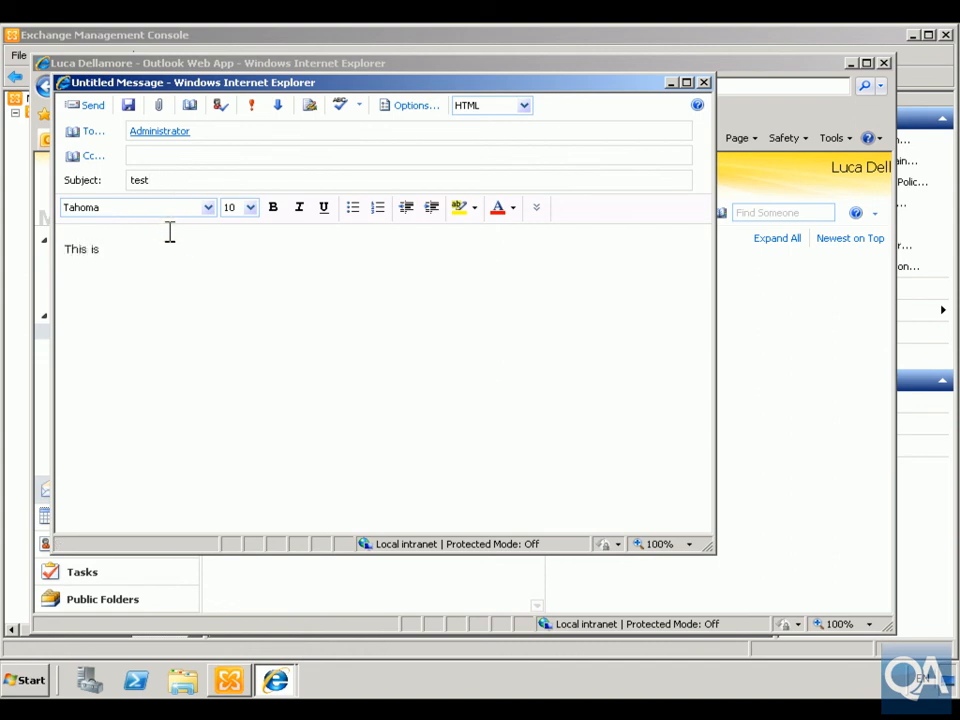
pyautogui.write('a te')
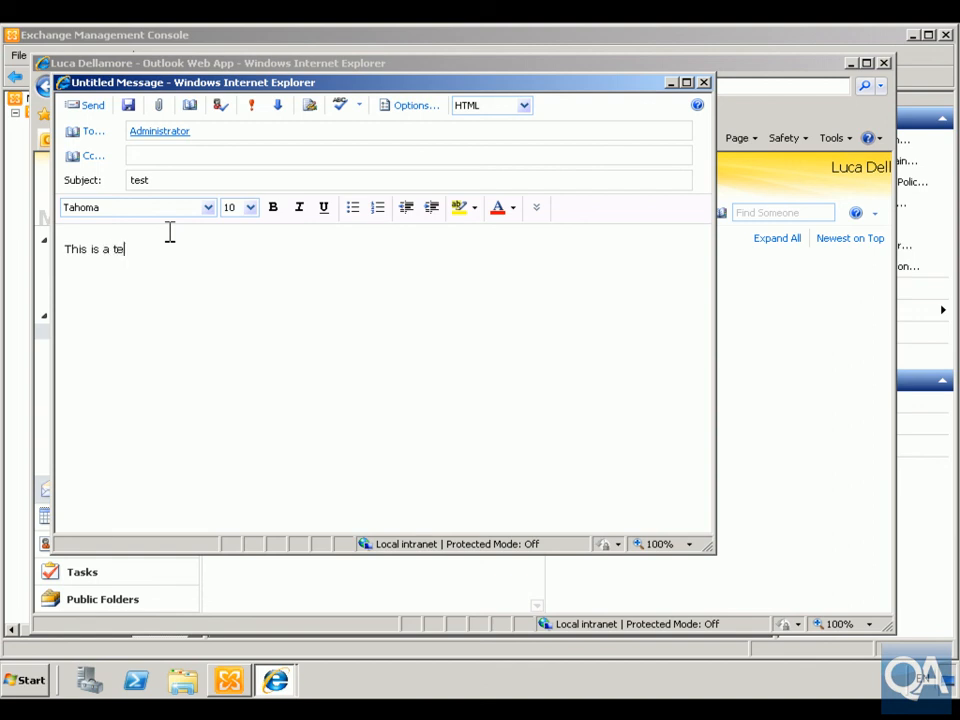
pyautogui.click(86, 104)
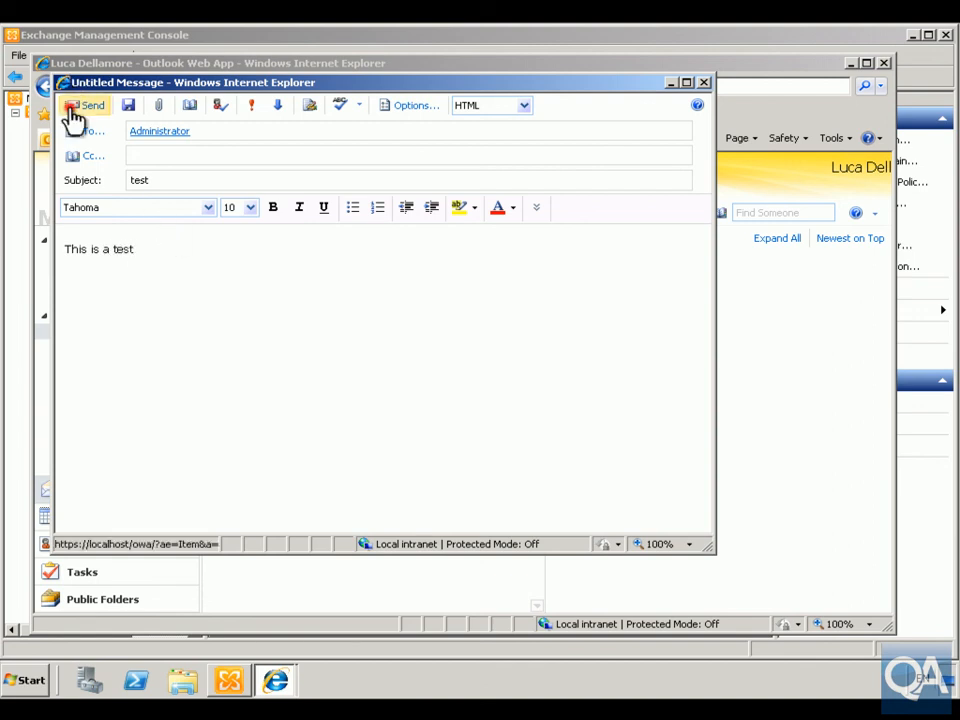
pyautogui.click(86, 104)
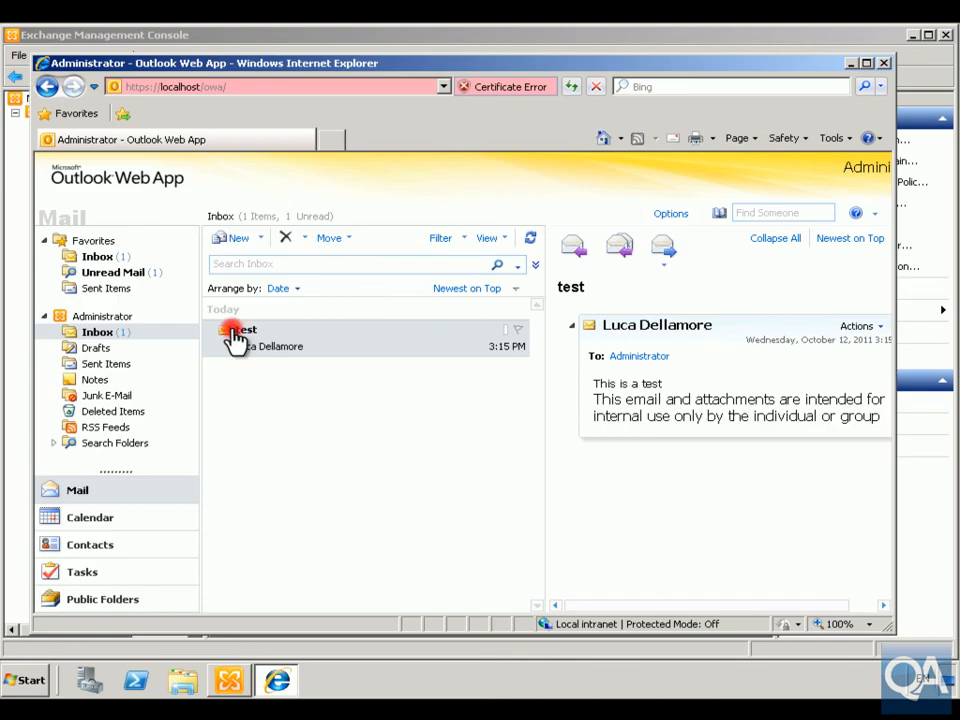
pyautogui.doubleClick(240, 332)
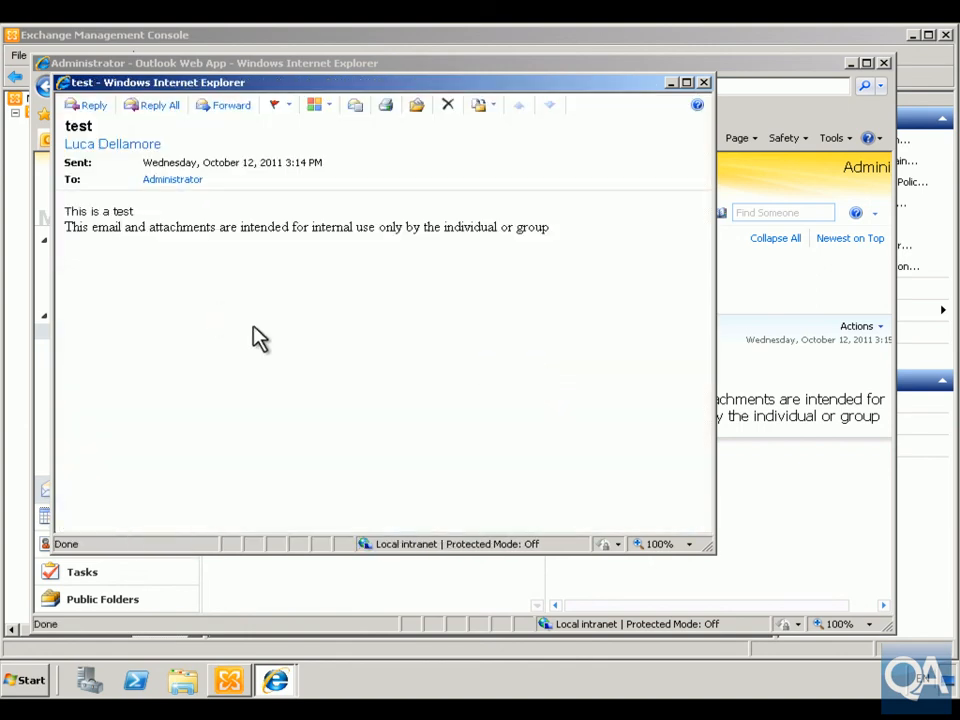
pyautogui.moveTo(338, 236)
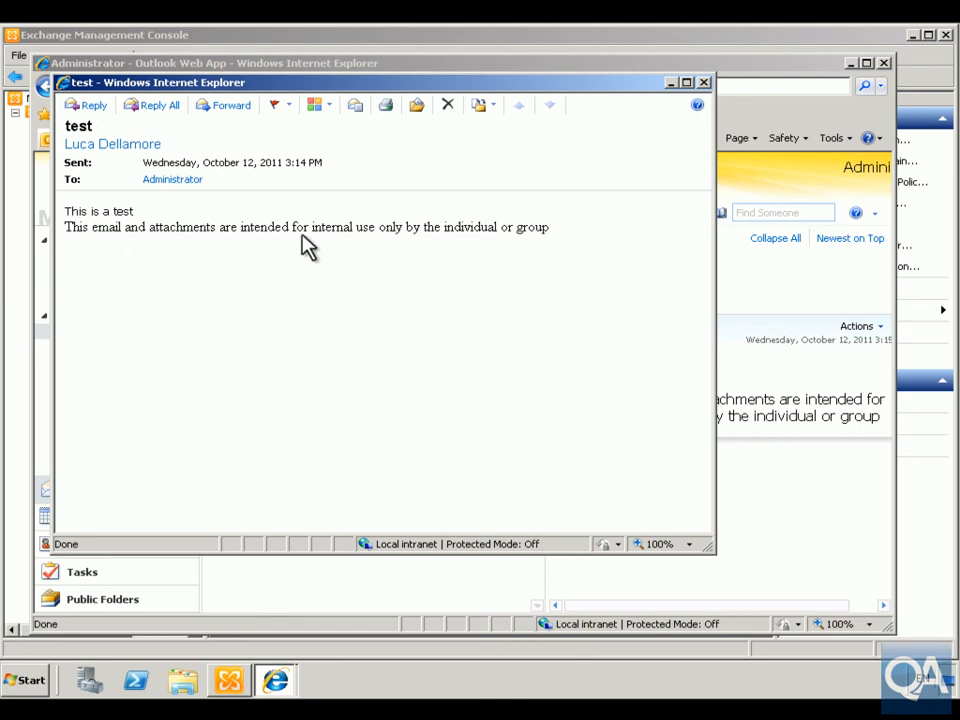
pyautogui.moveTo(514, 234)
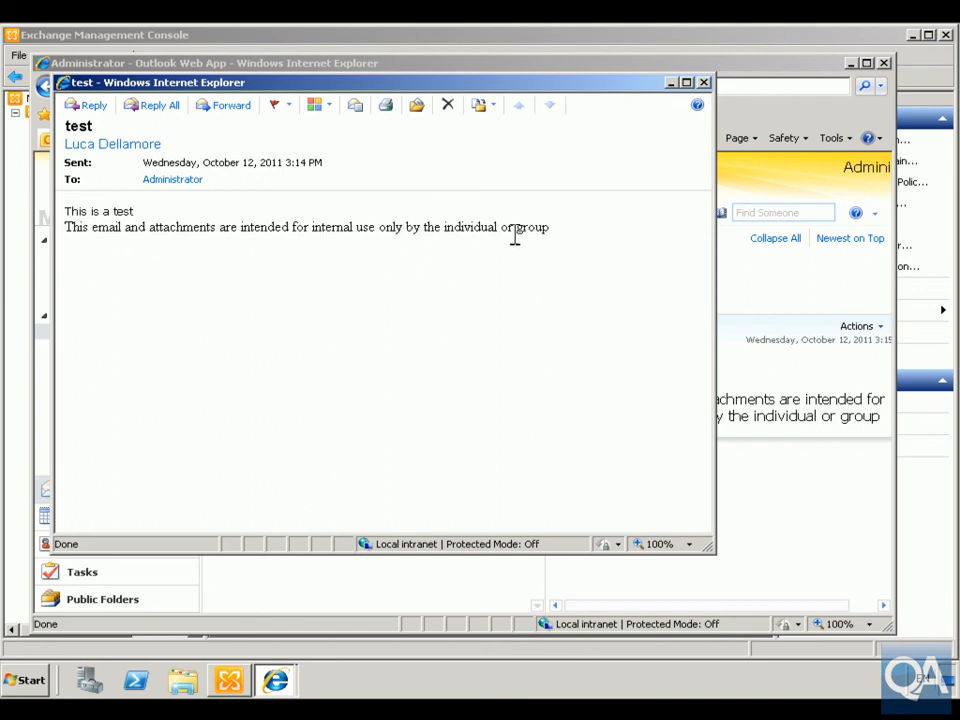
pyautogui.moveTo(176, 248)
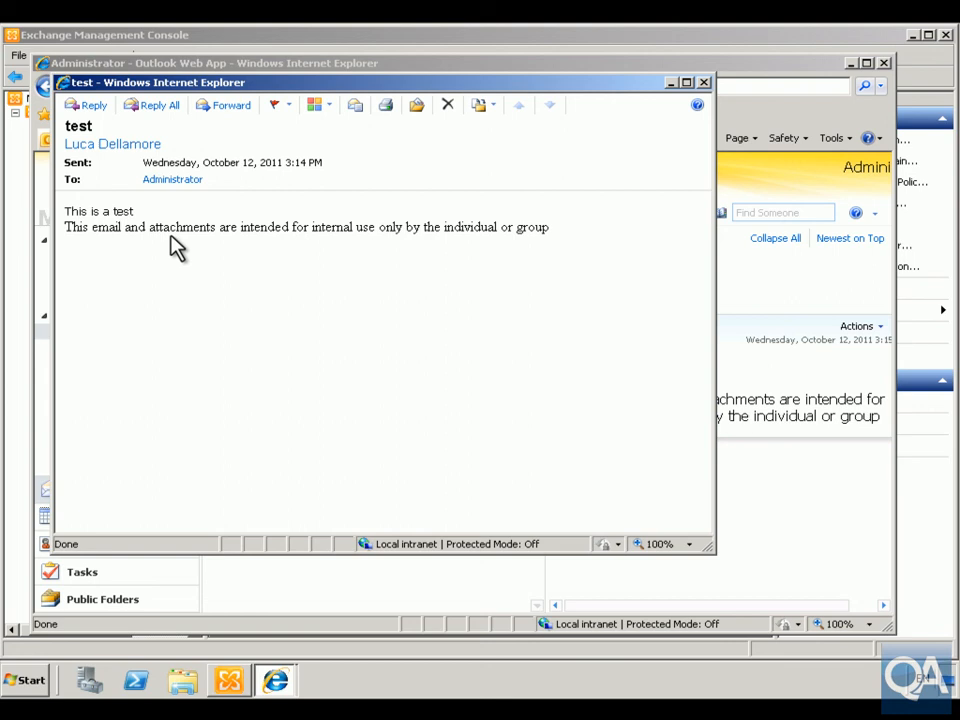
pyautogui.moveTo(748, 572)
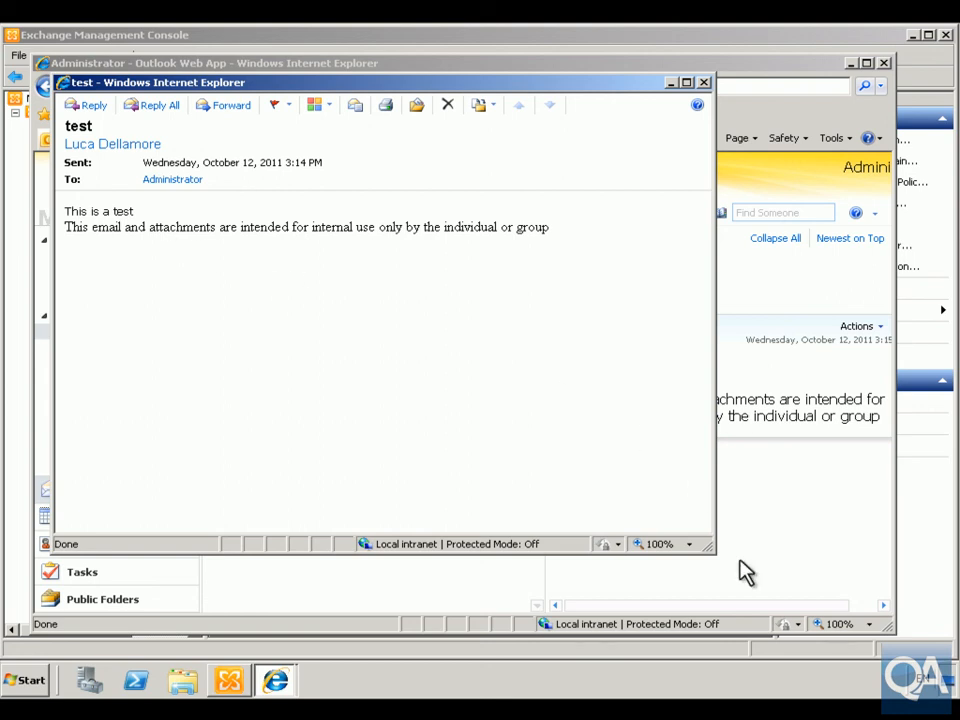